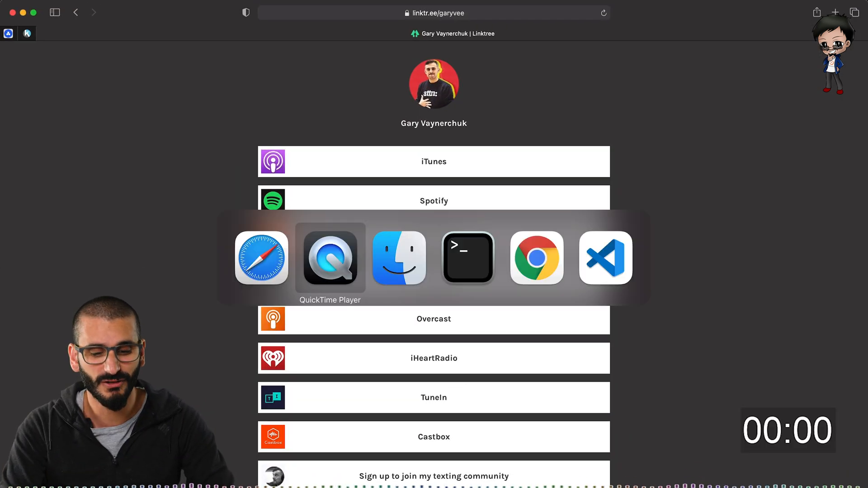
Run npx create-react-app openlink in the repos folder after fixing the project name typo
click(468, 258)
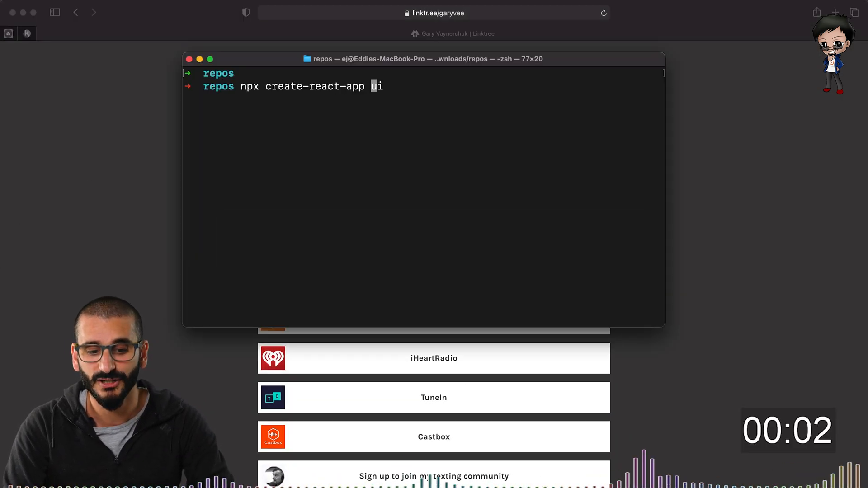
key(Backspace)
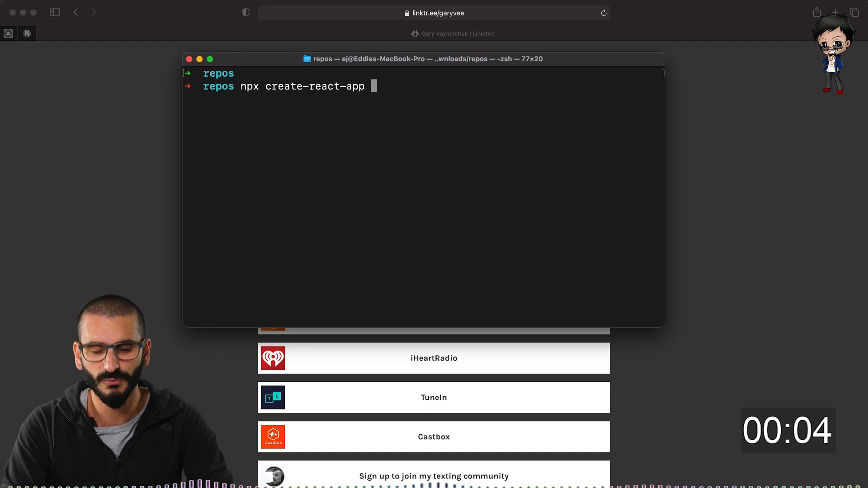
text(o)
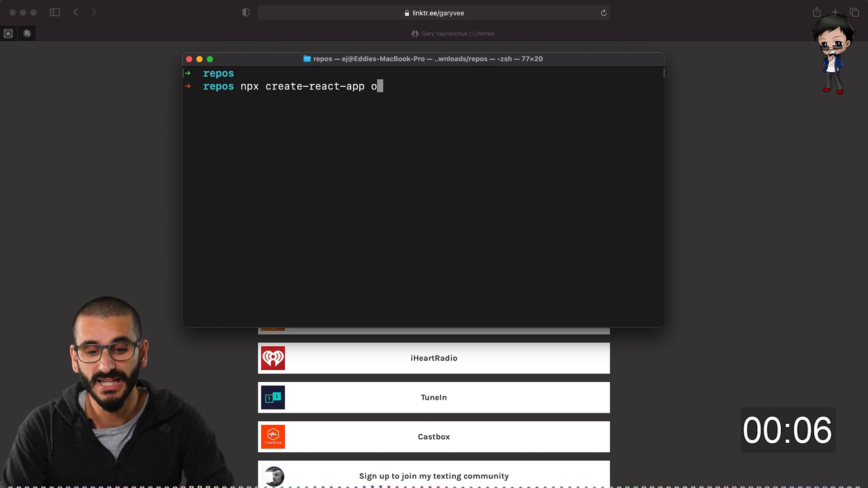
key(Return)
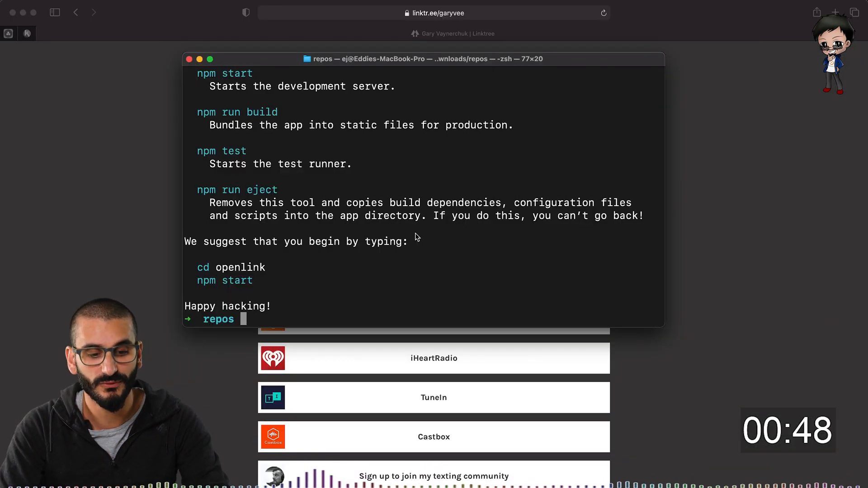
Change into the openlink folder and run npm start to serve the starter page
text(npm start)
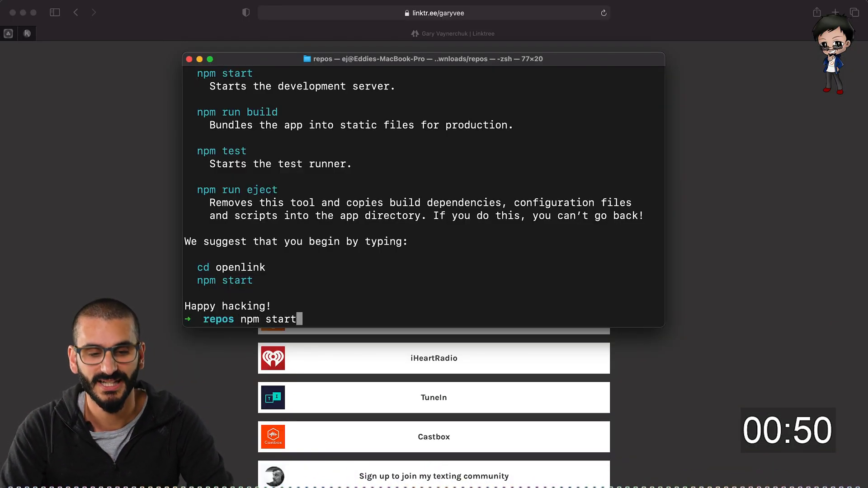
key(Return)
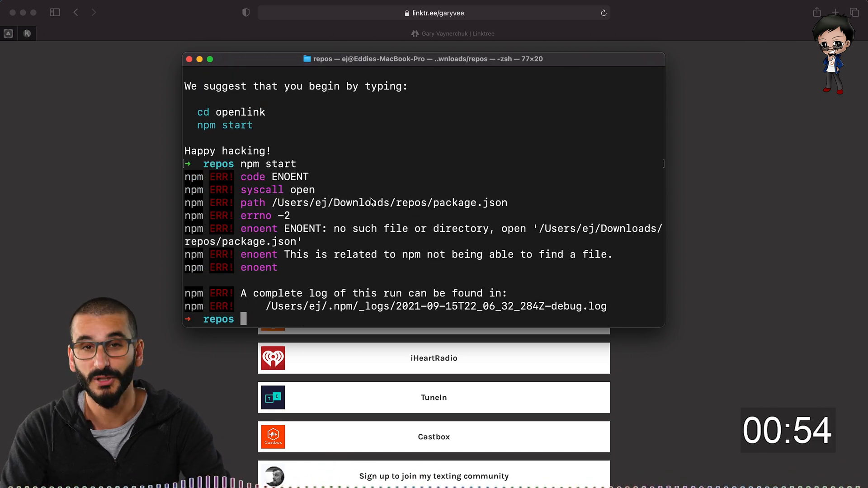
text(cd)
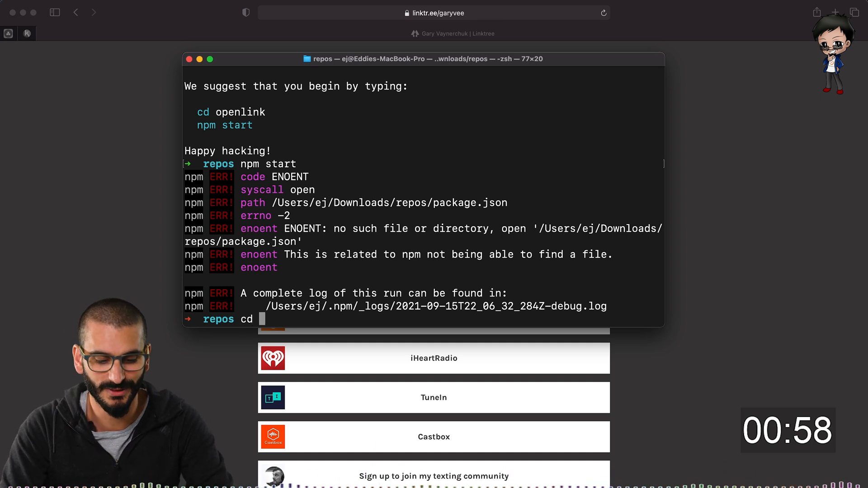
text(openlink/)
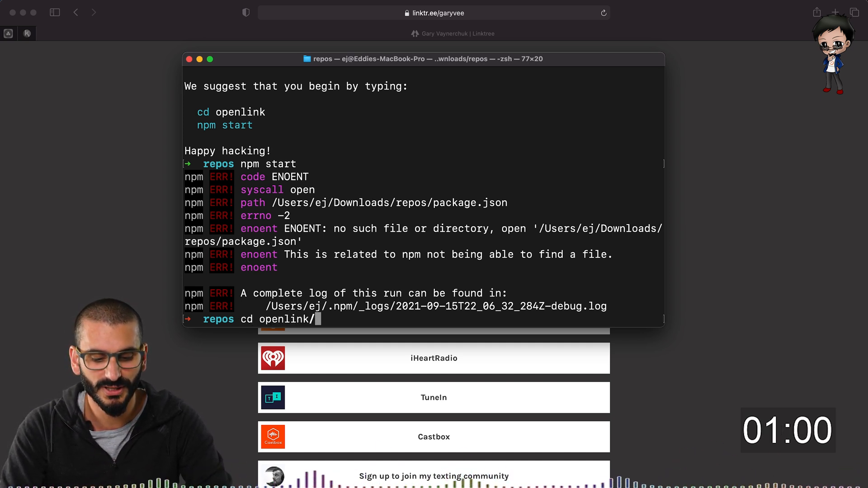
key(Return)
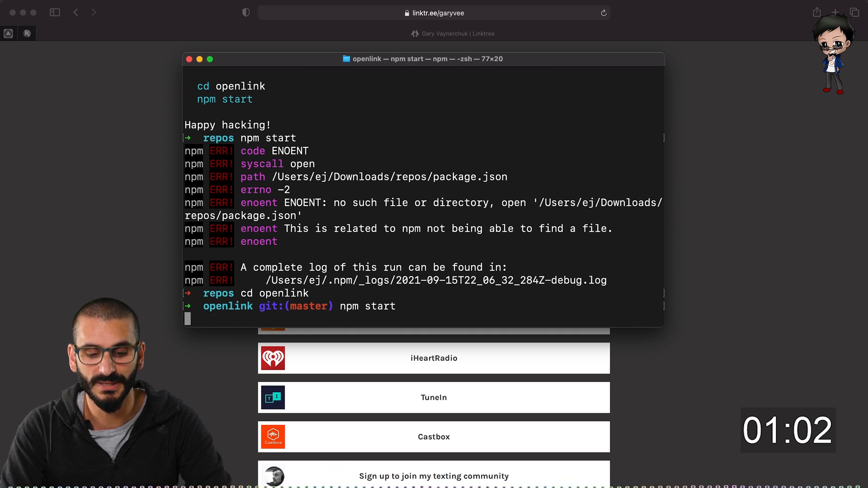
key(Return)
text(code .)
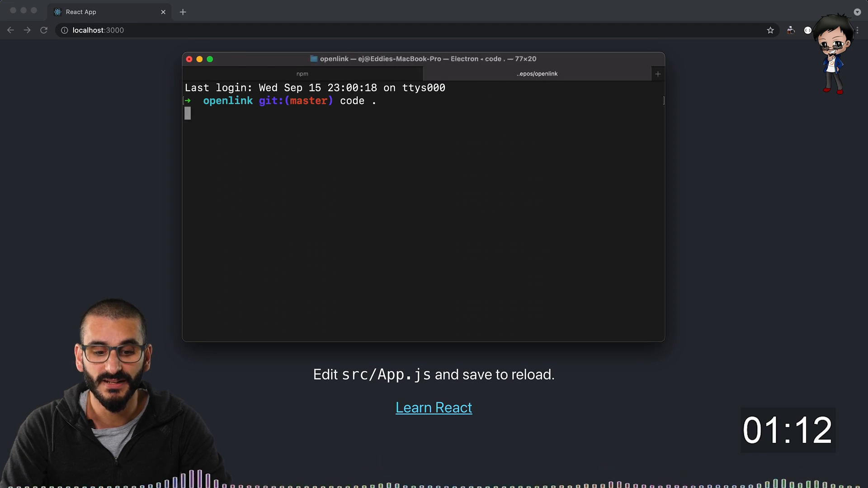
Open openlink in the editor, close Welcome, expand src and begin deleting starter files
key(Return)
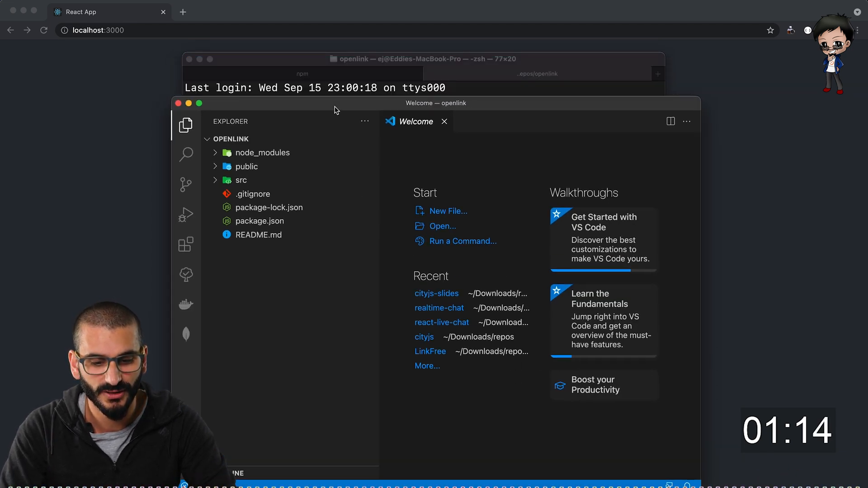
click(199, 103)
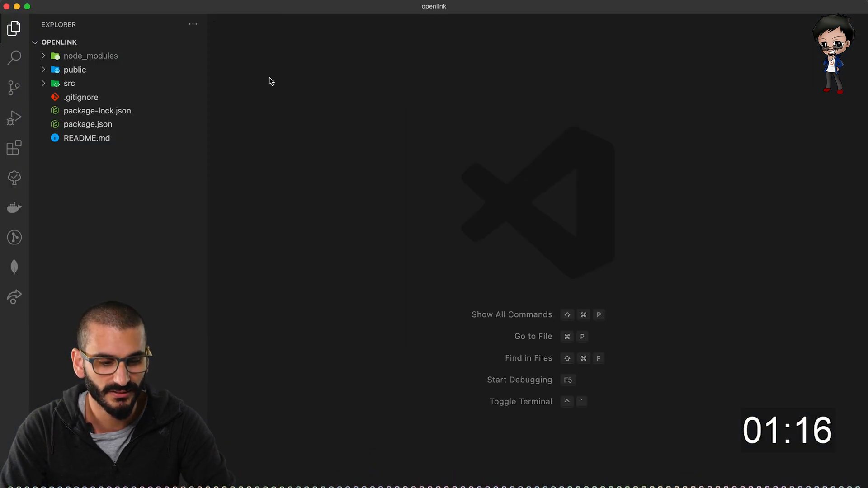
click(70, 83)
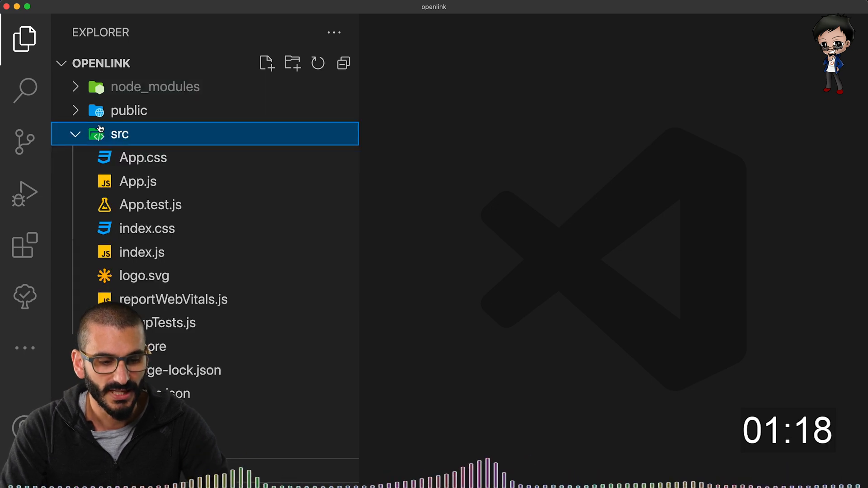
click(156, 87)
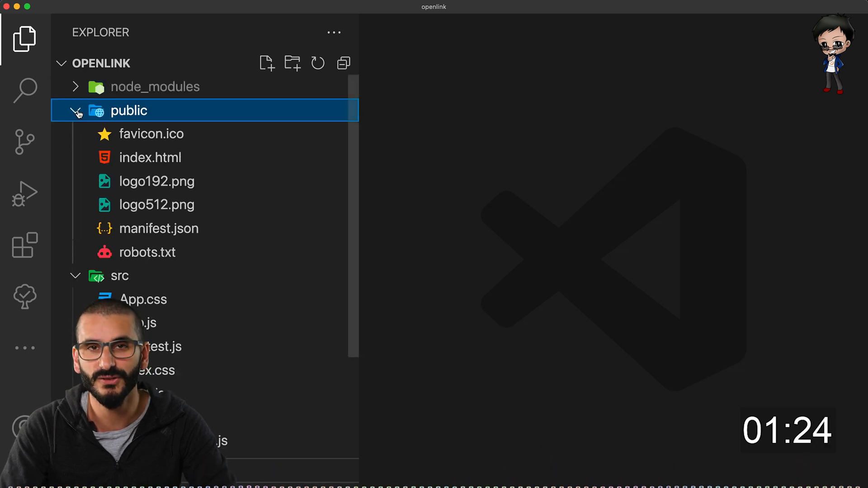
click(76, 110)
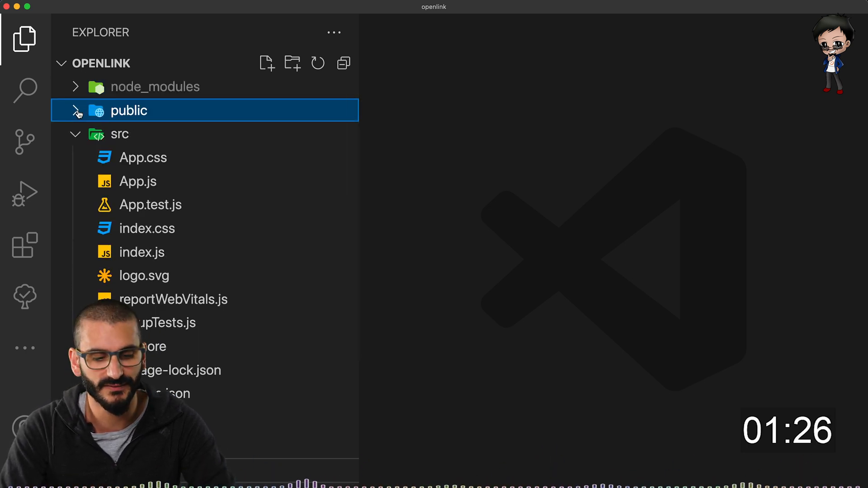
click(119, 134)
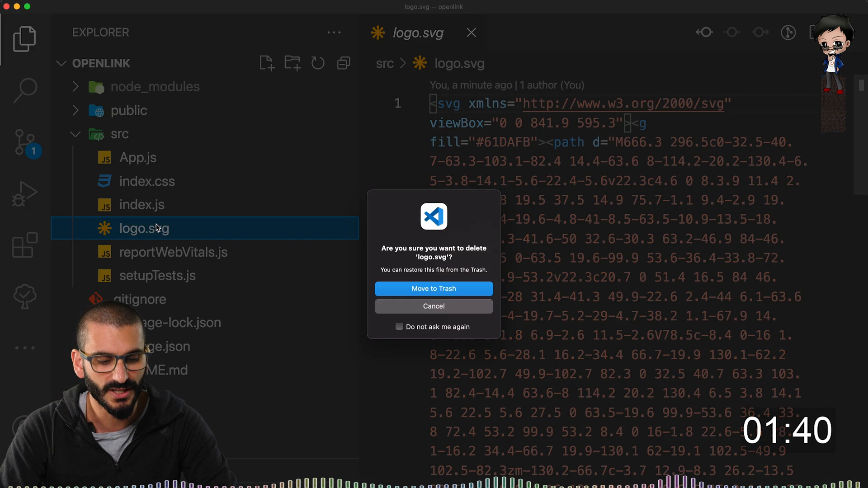
Trash logo.svg, then strip App.js down to a div returning hello world
click(433, 289)
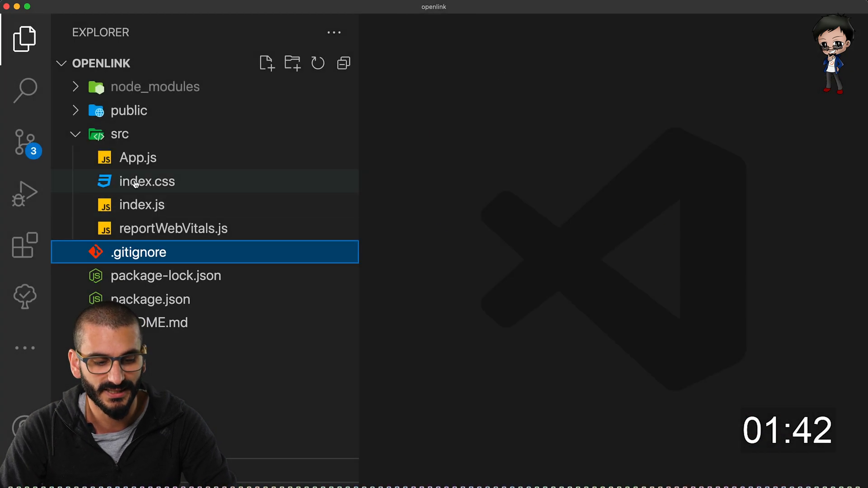
click(138, 158)
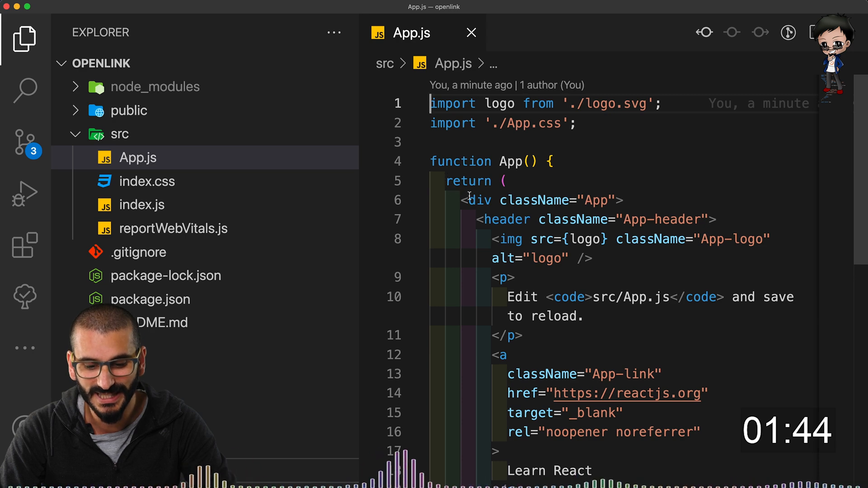
scroll(down, 3)
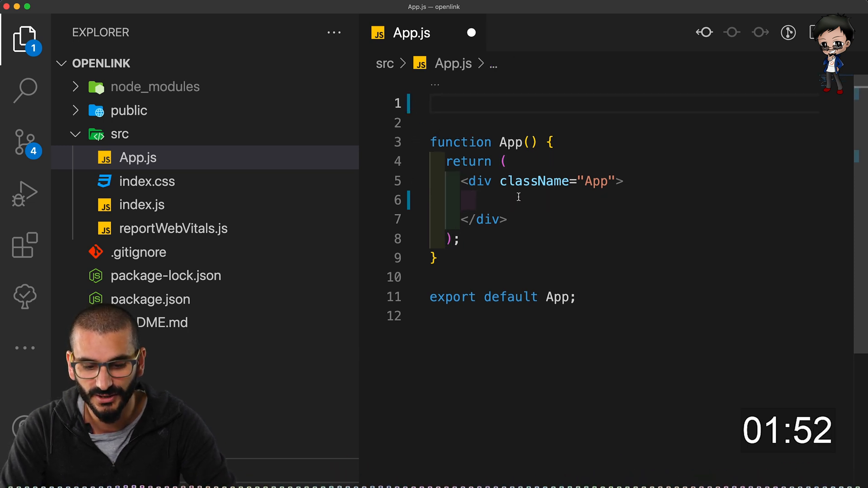
text(hello world</div>;)
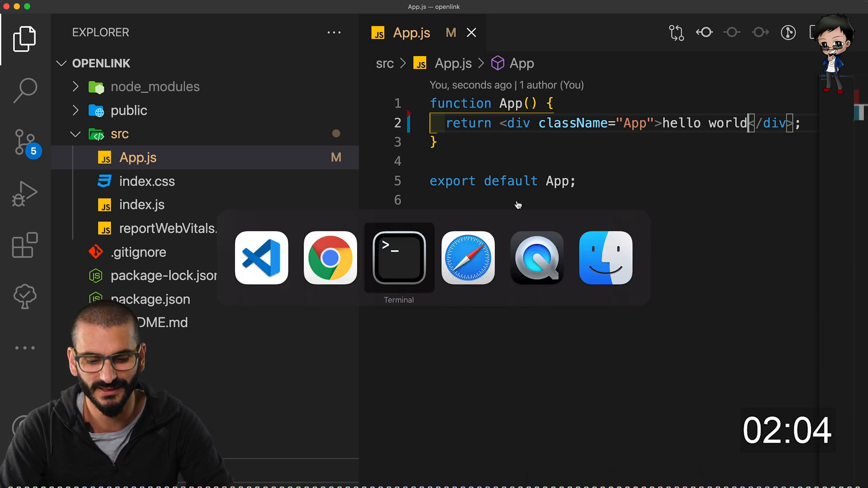
Run npm install primereact primeicons in the Terminal
click(467, 257)
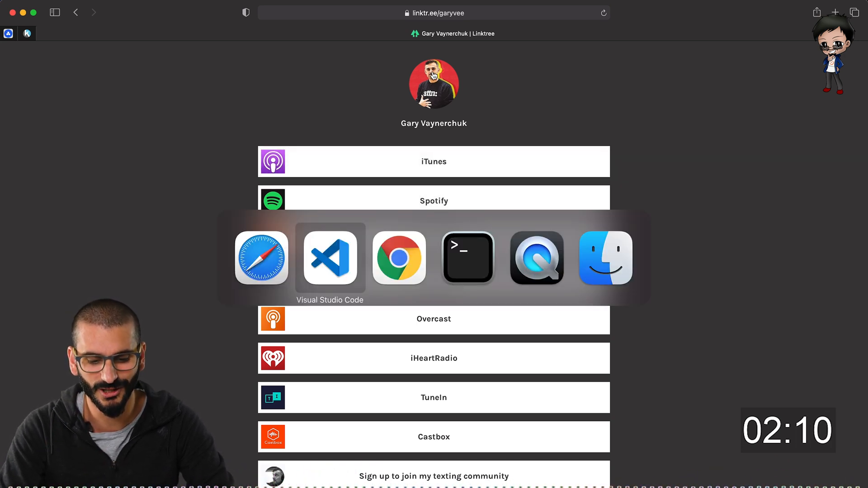
click(468, 257)
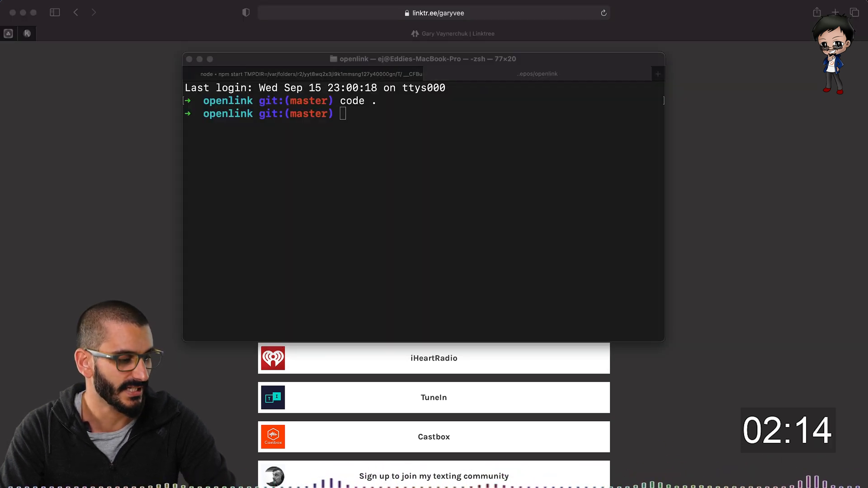
text(npm)
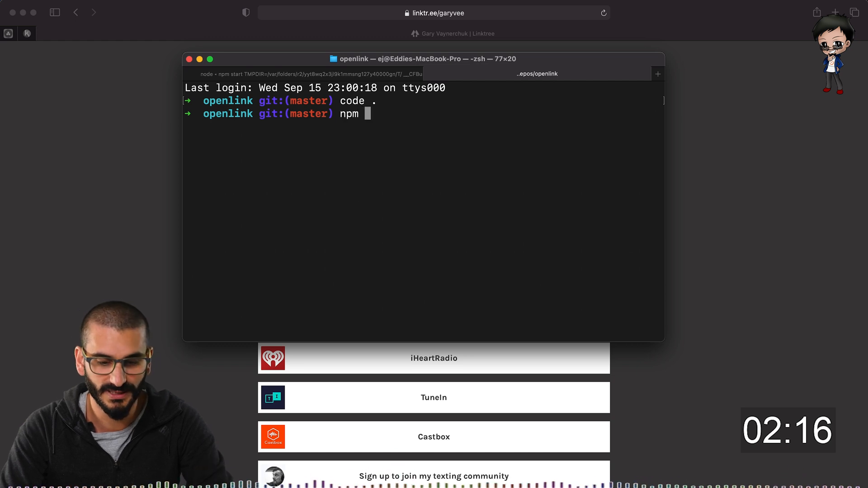
text(install primt)
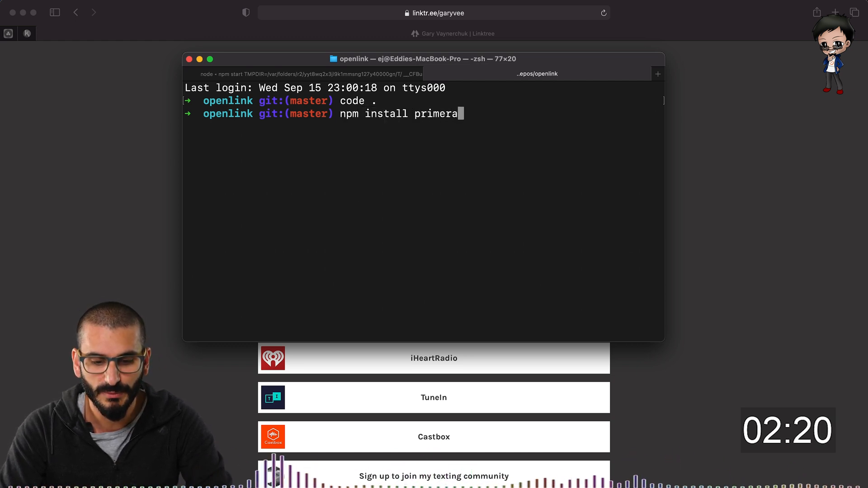
text(react)
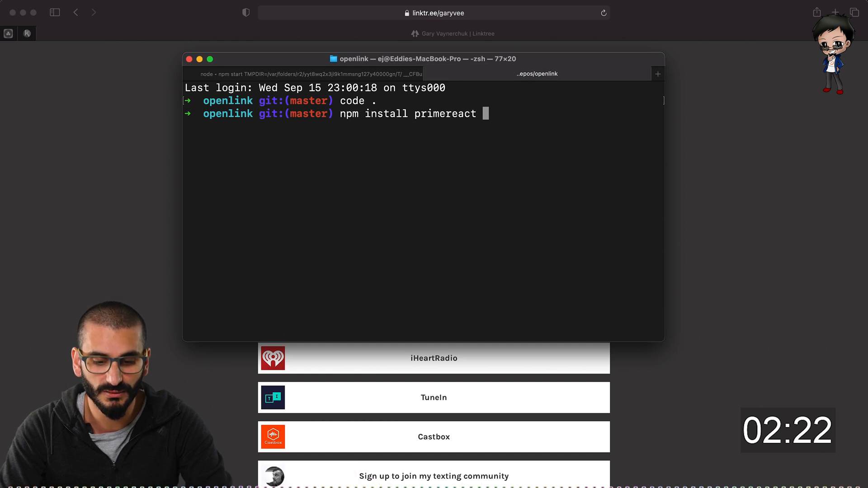
text(prime)
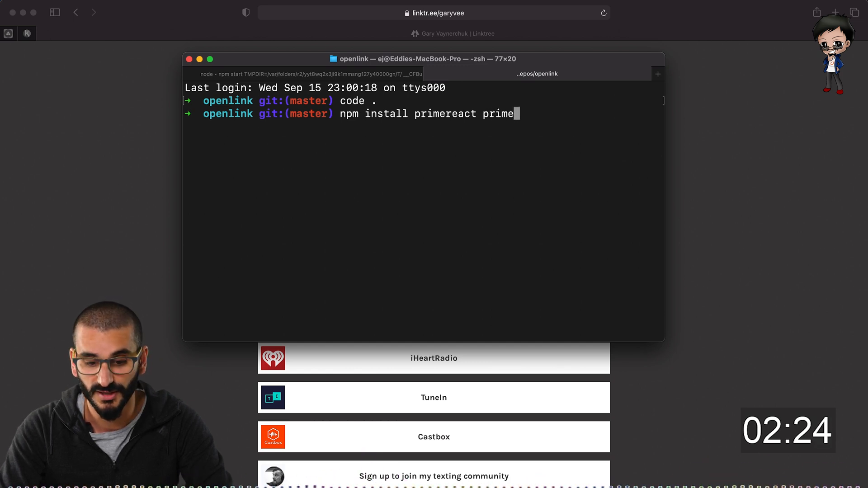
key(Return)
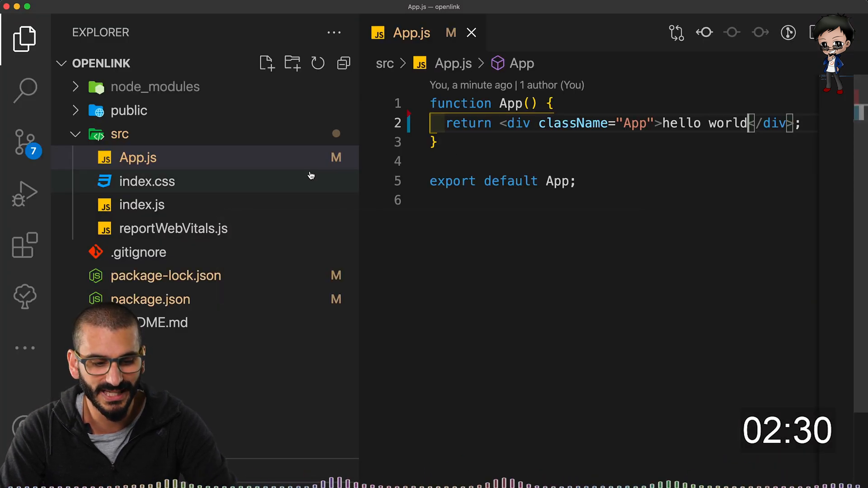
Declare a const data object with name Eddie J, a GitHub avatar image URL, bio and location fields
click(129, 110)
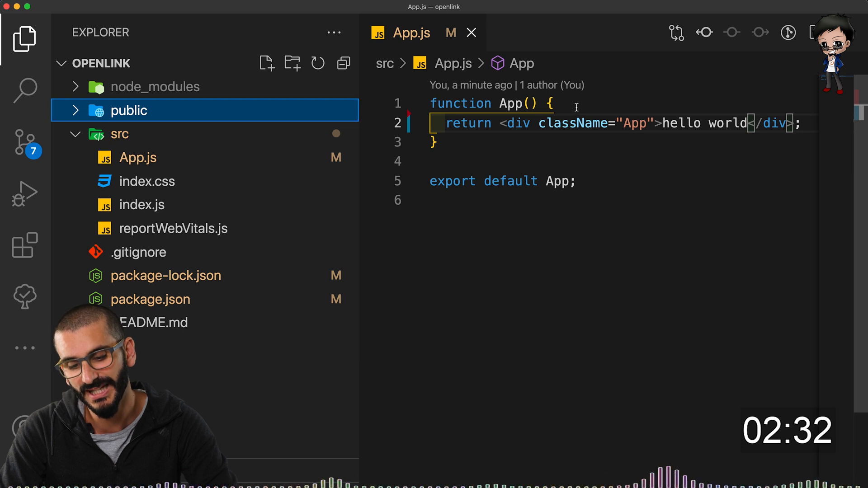
key(Enter)
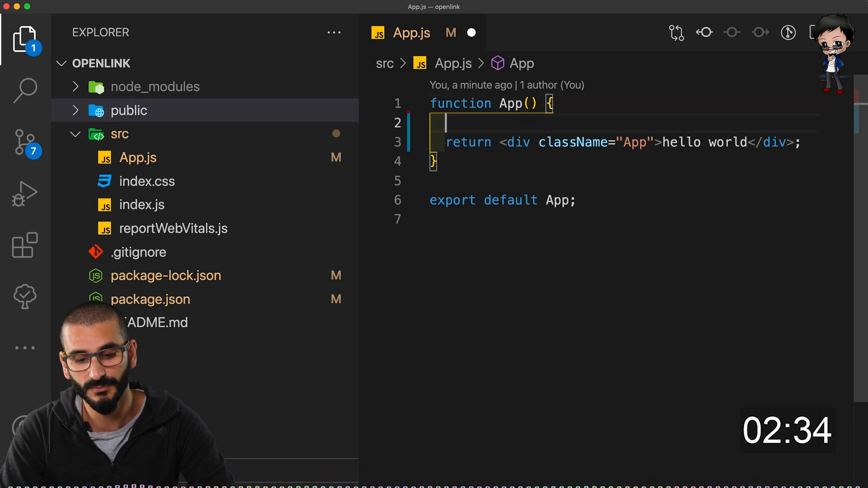
text(const data ={)
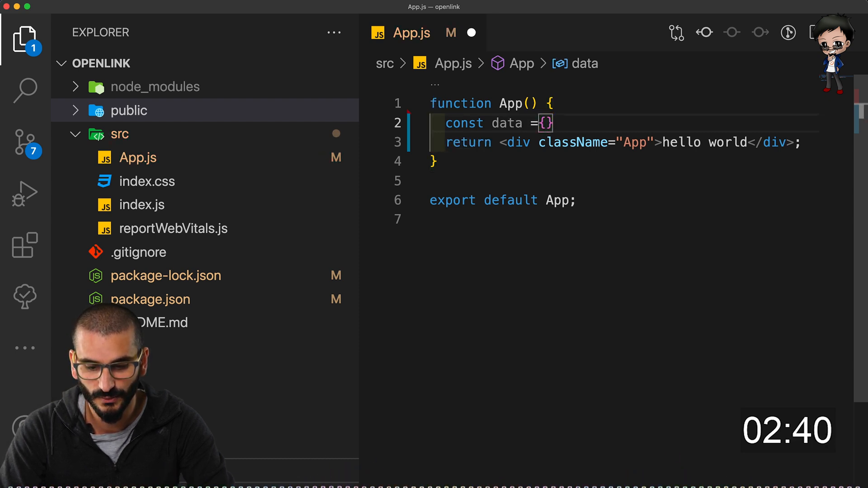
text(name: 'App',)
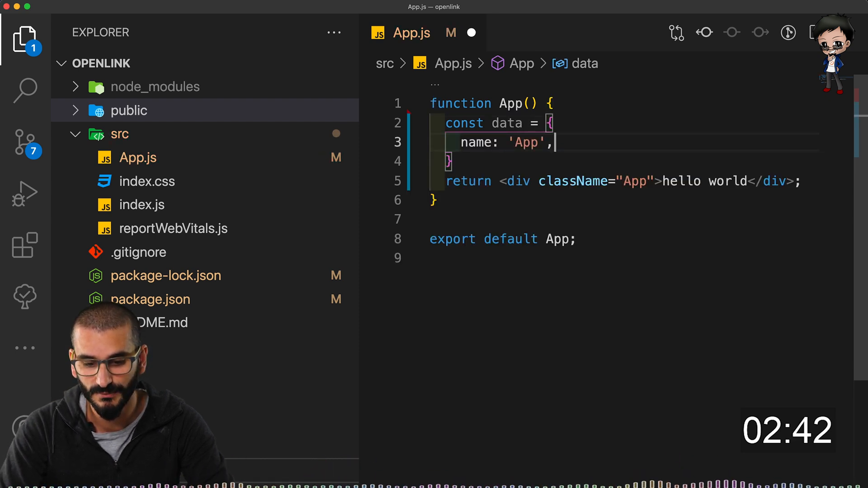
text(Eddie Jaoude)
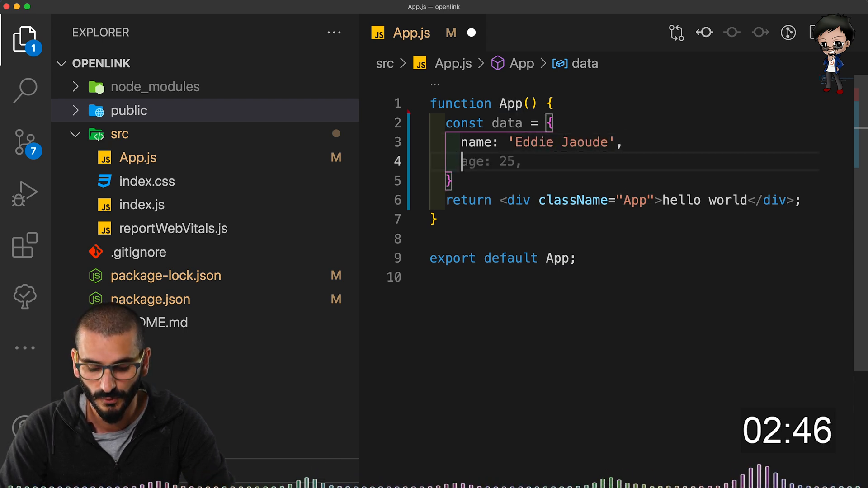
text(i)
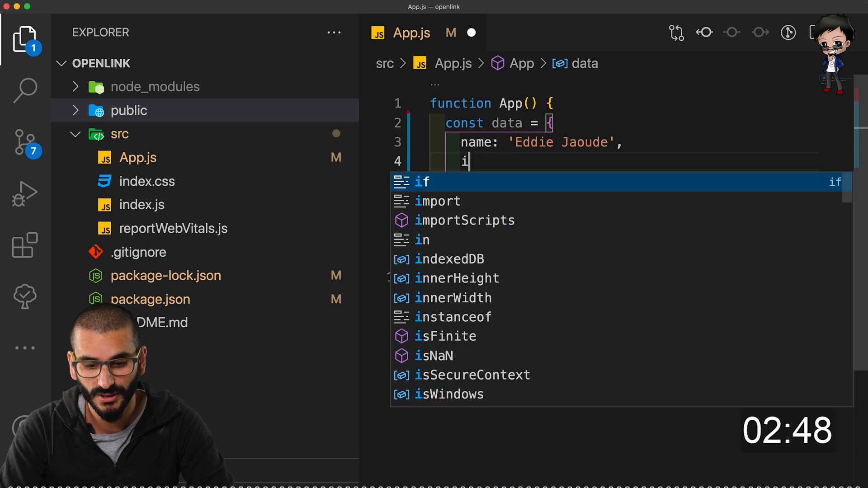
text(mage: 'https://avatars3.githubusercontent.com/u/1609076?v=3&s=460',)
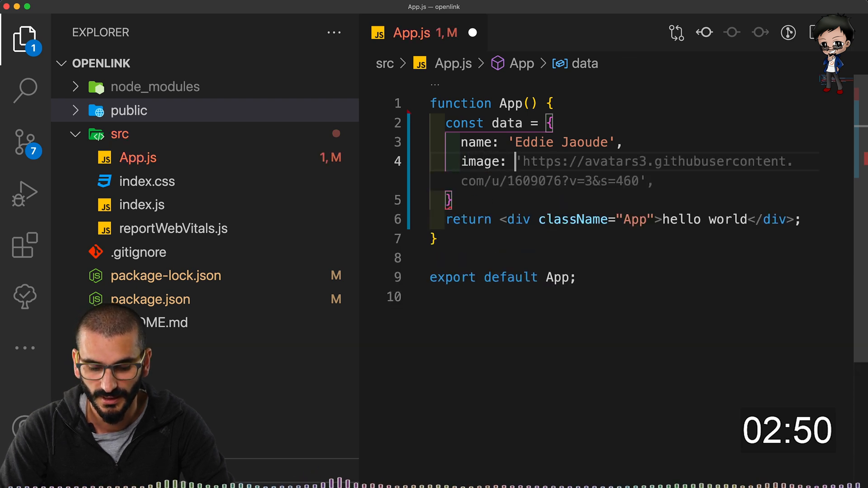
text("",)
text(bio: ")
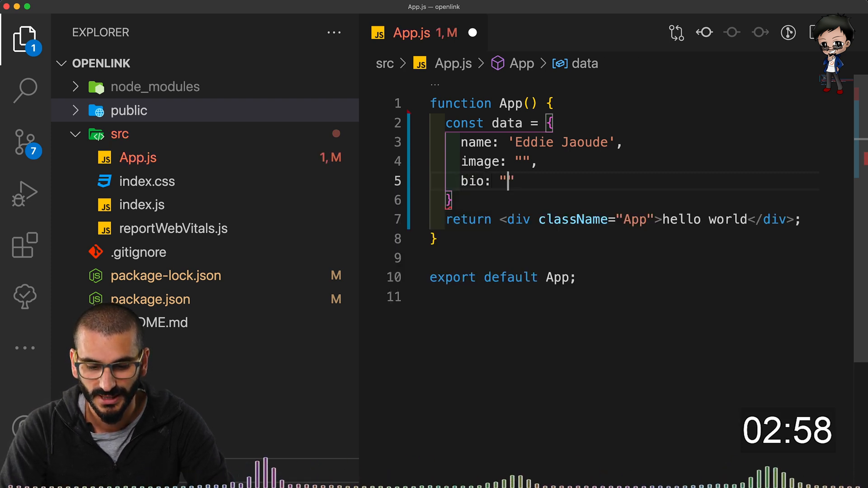
text(location: "",)
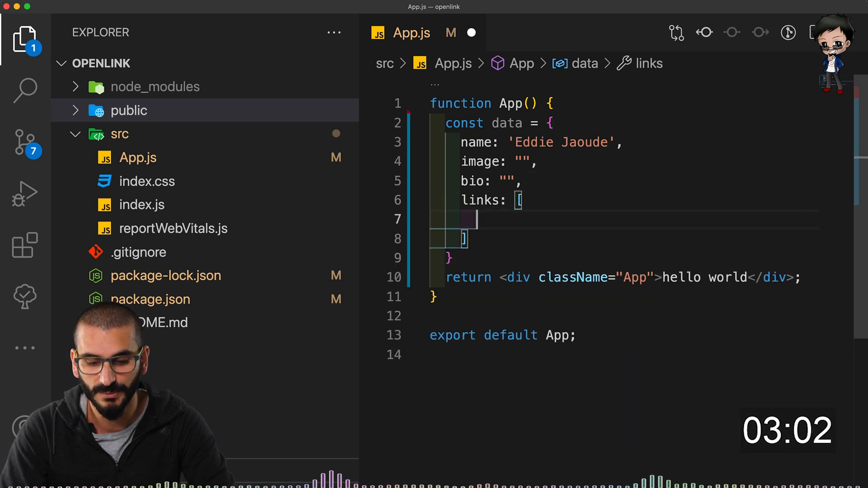
text({)
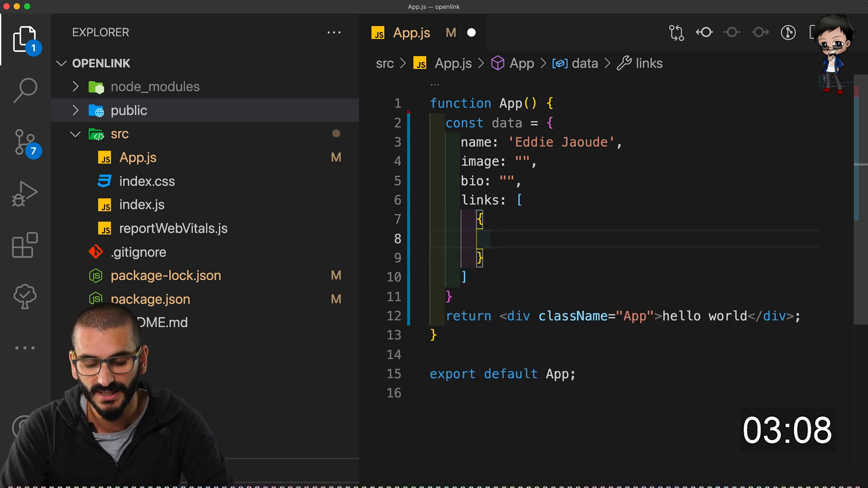
text(name: 'GitHub',)
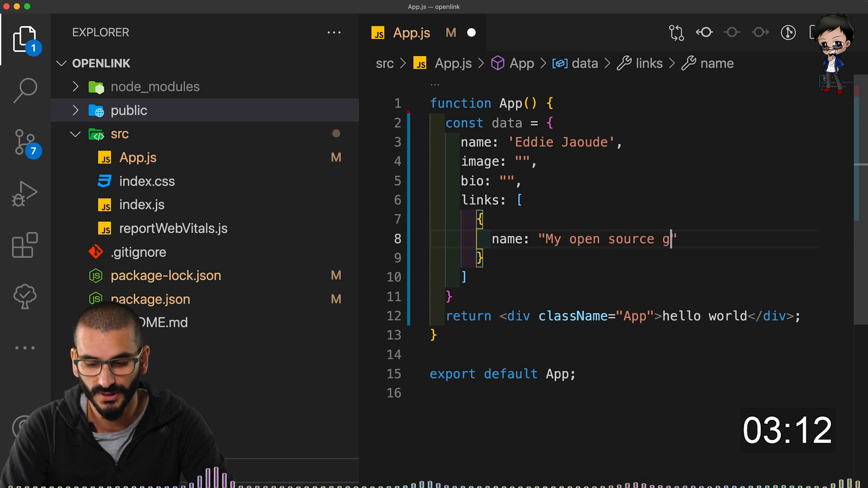
text(ithub",)
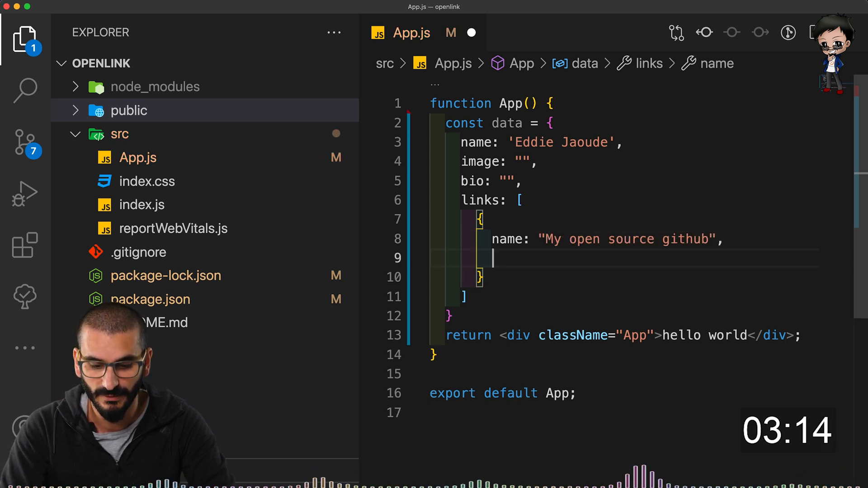
text(url: "")
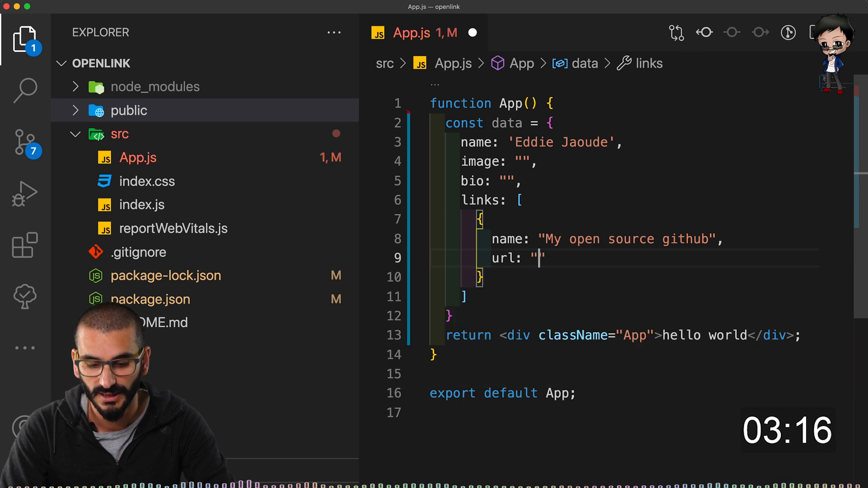
text(http://github)
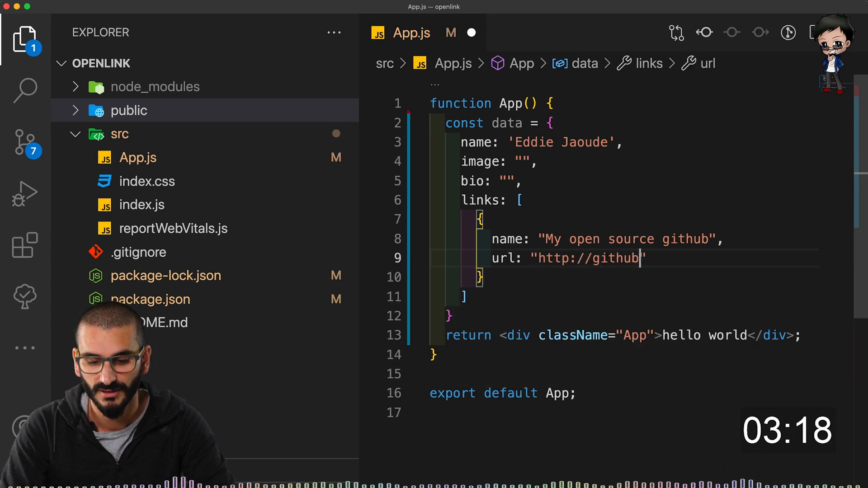
text(.com)
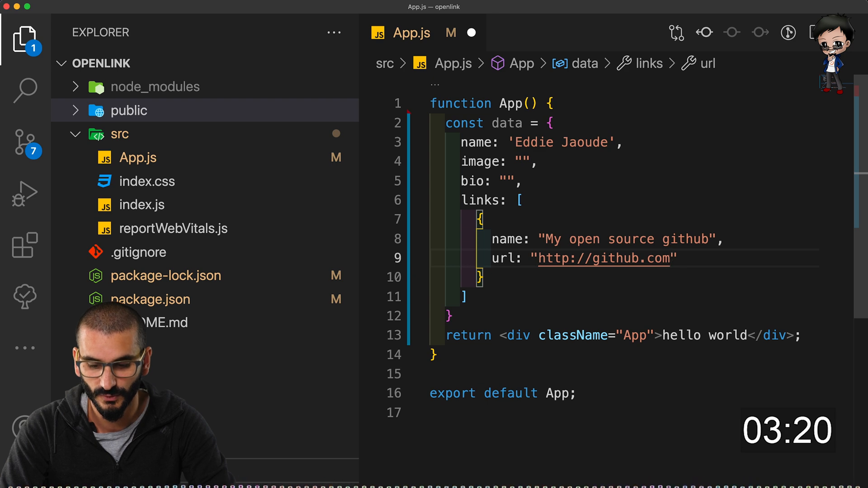
text(/eddiejaoude)
text(icon)
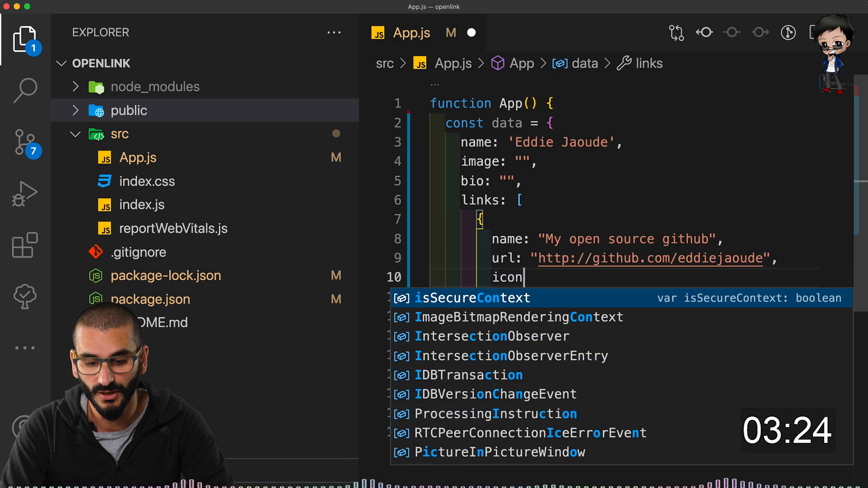
text(: "github")
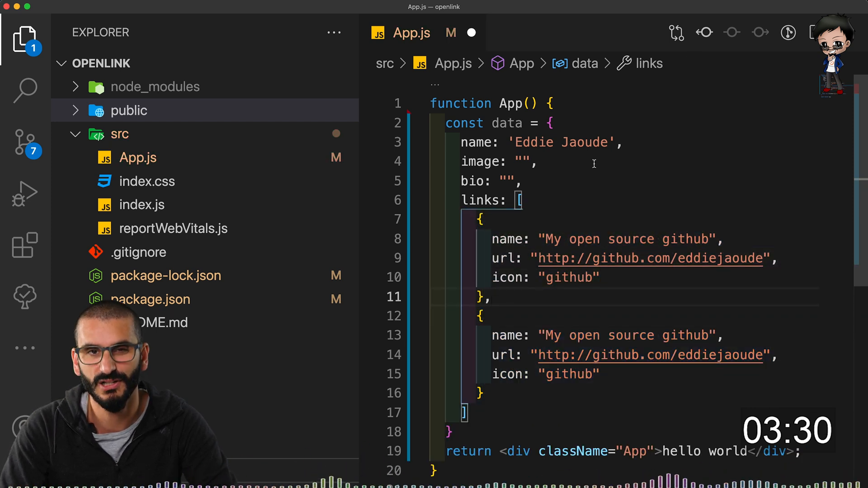
scroll(down, 3)
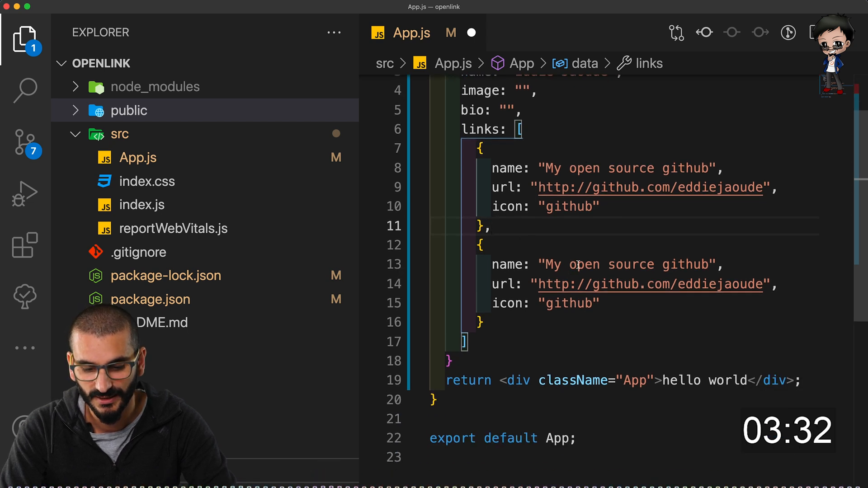
text(Follow me ",)
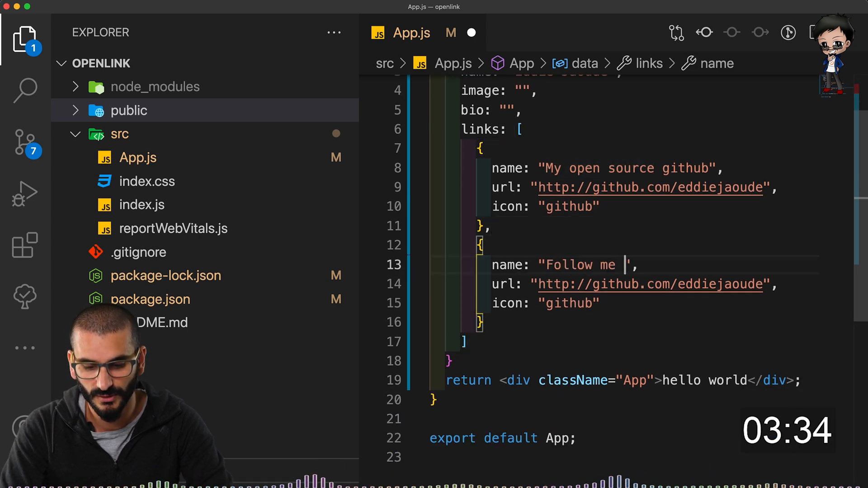
text(on Twitter)
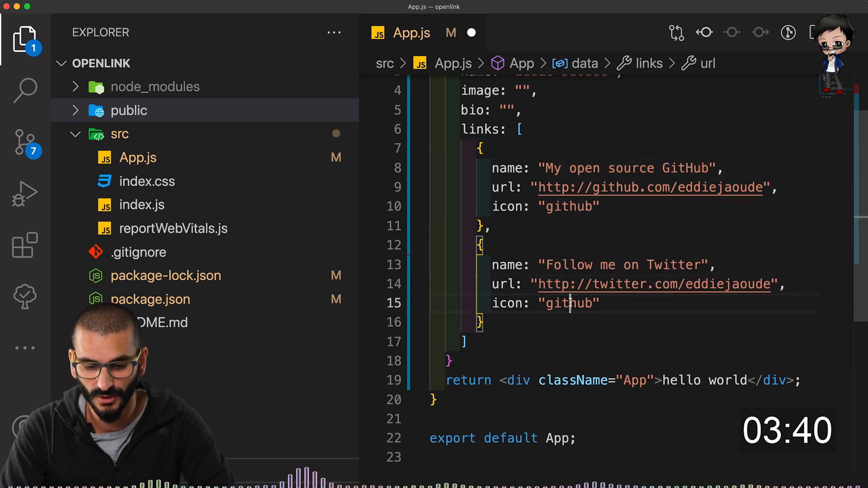
text(twitter)
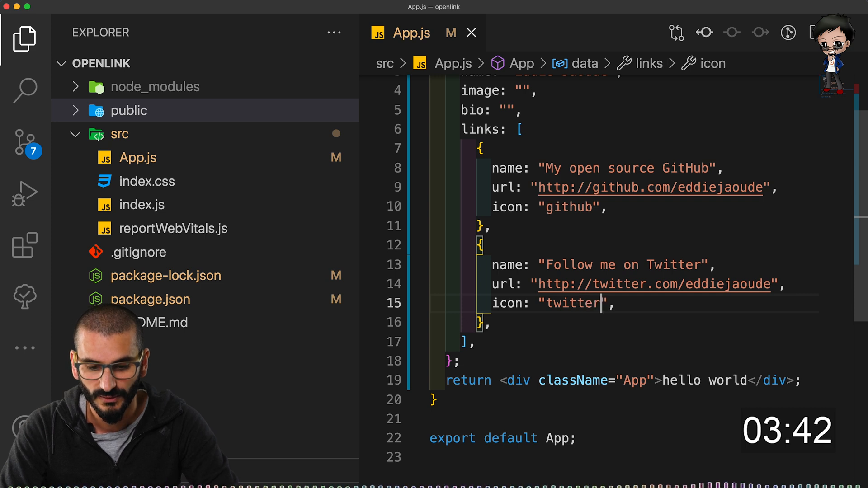
scroll(up, 3)
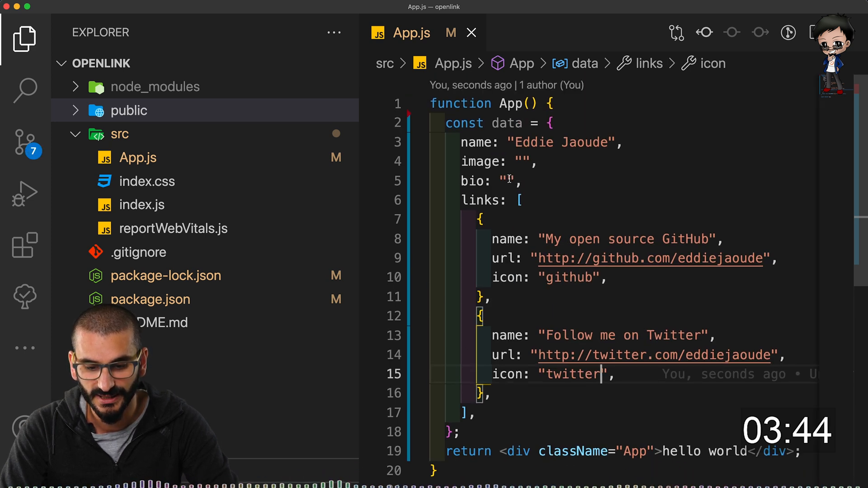
text(Found of Ed)
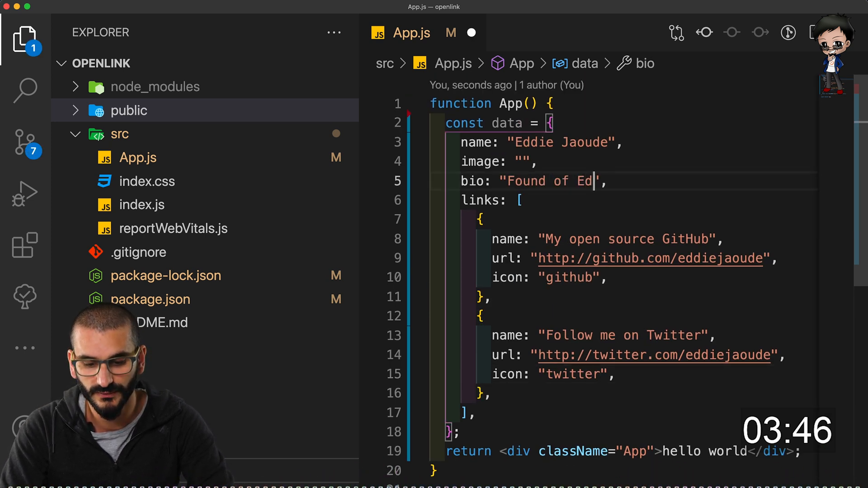
text(nder of the oe)
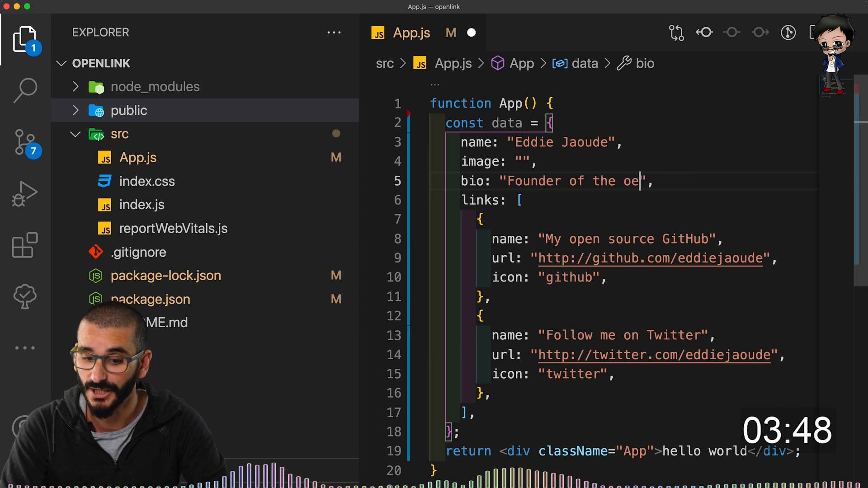
text(inclusive open source community EddieHub)
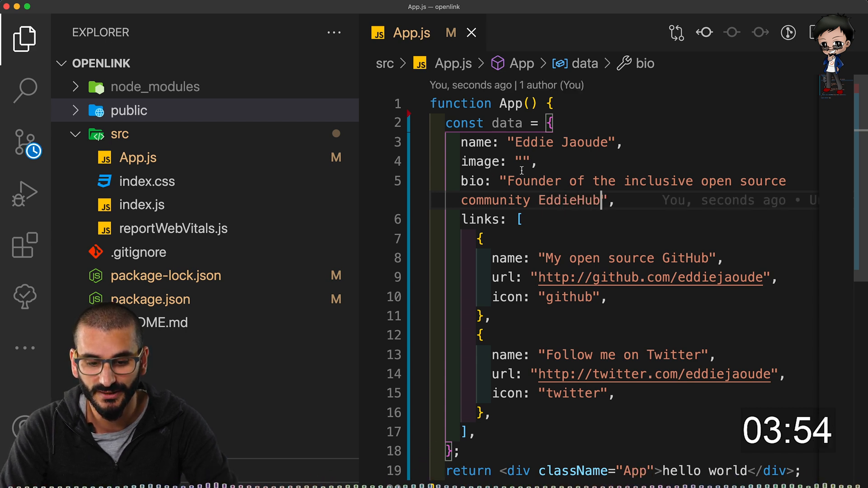
click(524, 161)
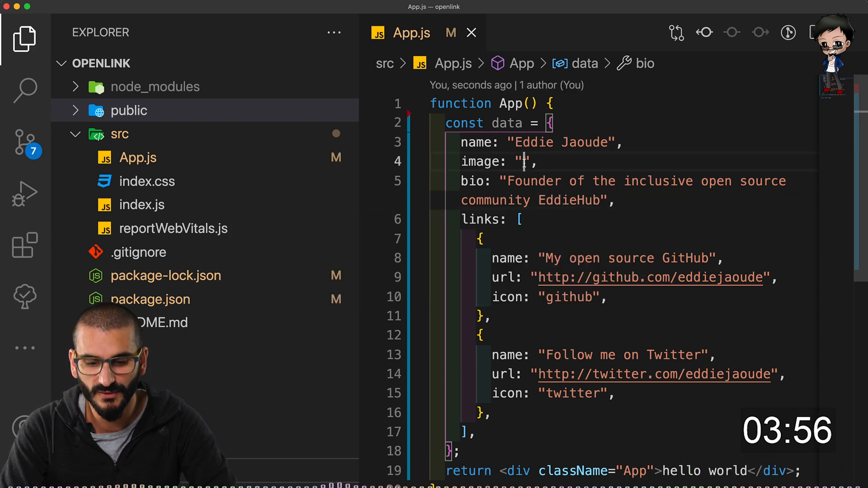
text(http://github.com)
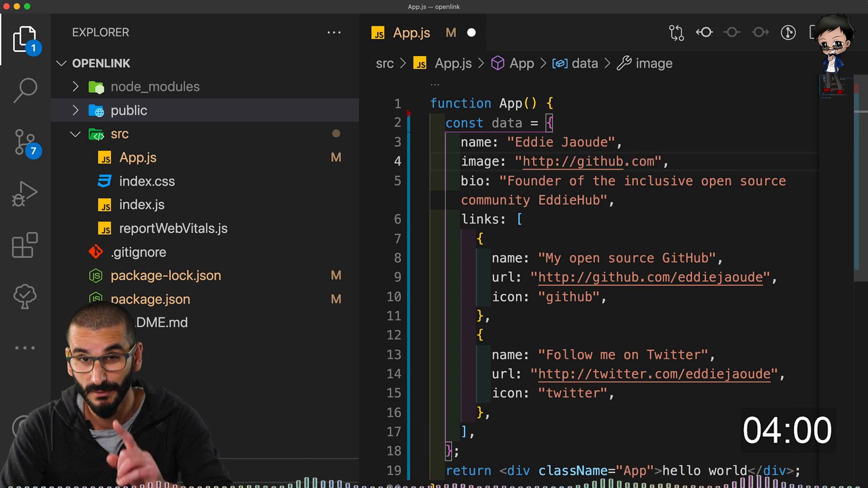
text(/eddiejaoude.)
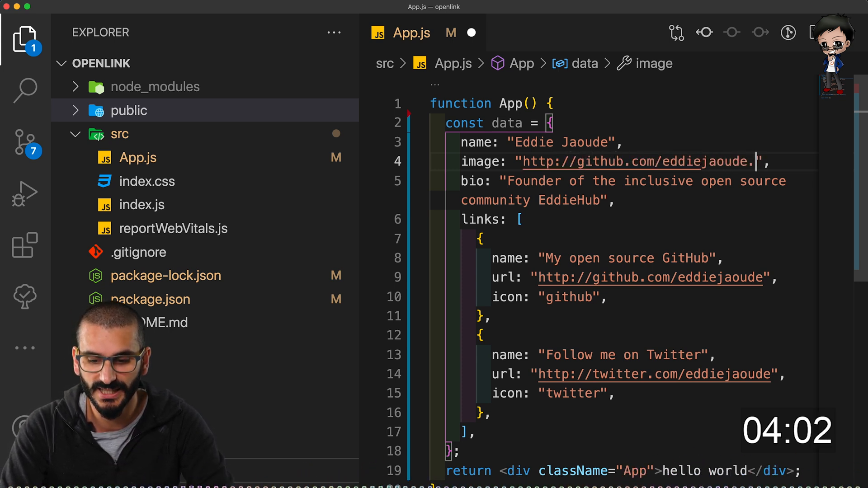
text(png)
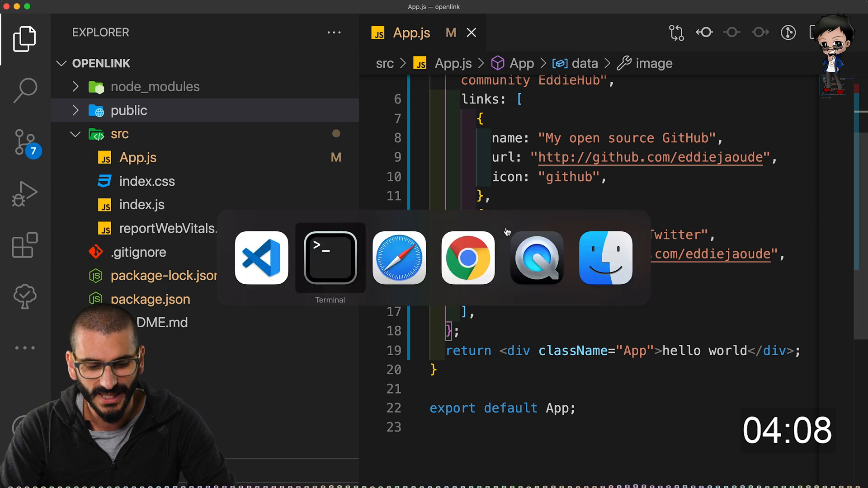
Import Avatar and Button from primereact and render an xlarge circular Avatar from data.image
click(468, 257)
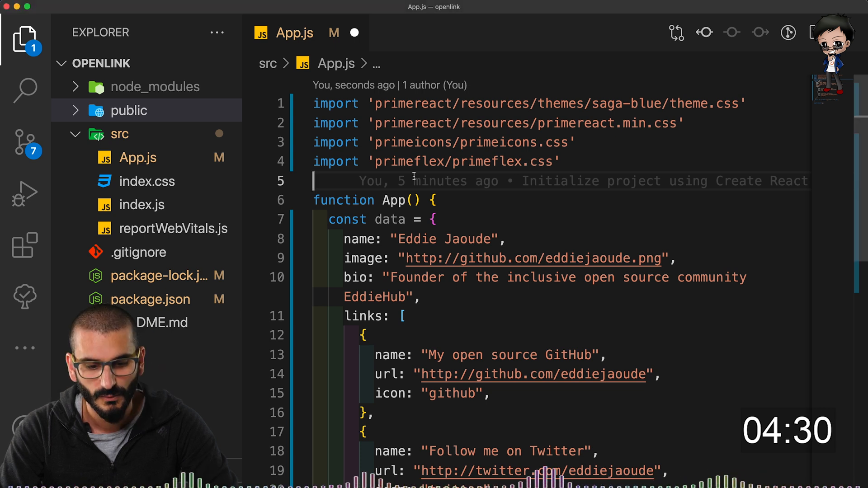
text(import { Avatar } from 'primereact/avatar')
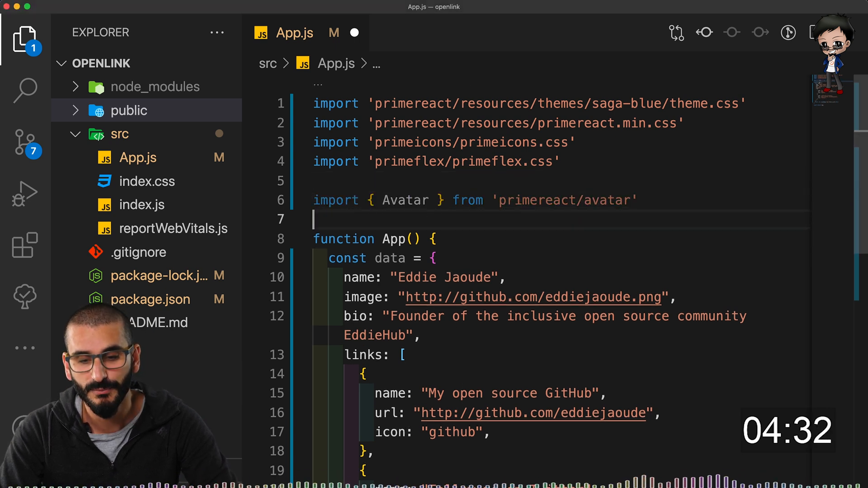
text(import { Button } from 'primereact/button')
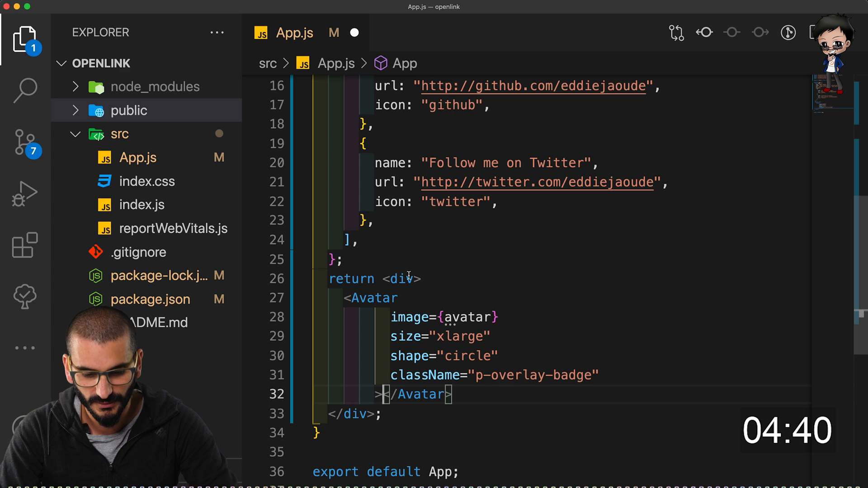
scroll(up, 3)
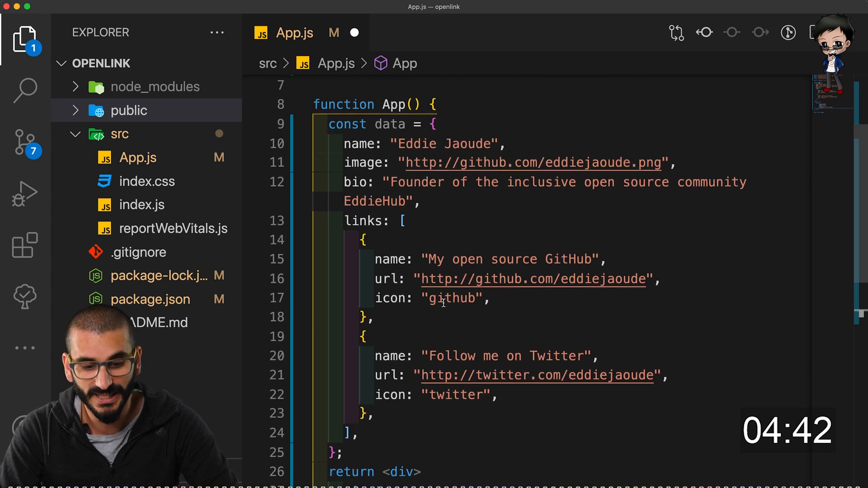
scroll(down, 3)
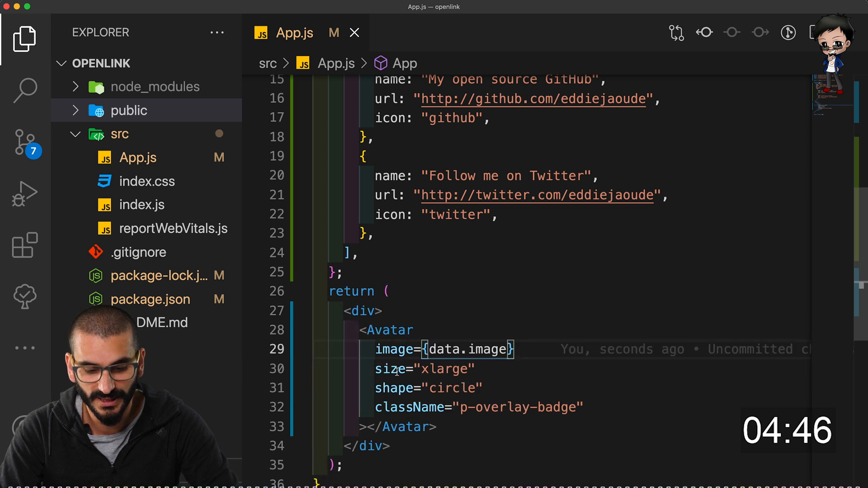
scroll(down, 3)
text(primefl)
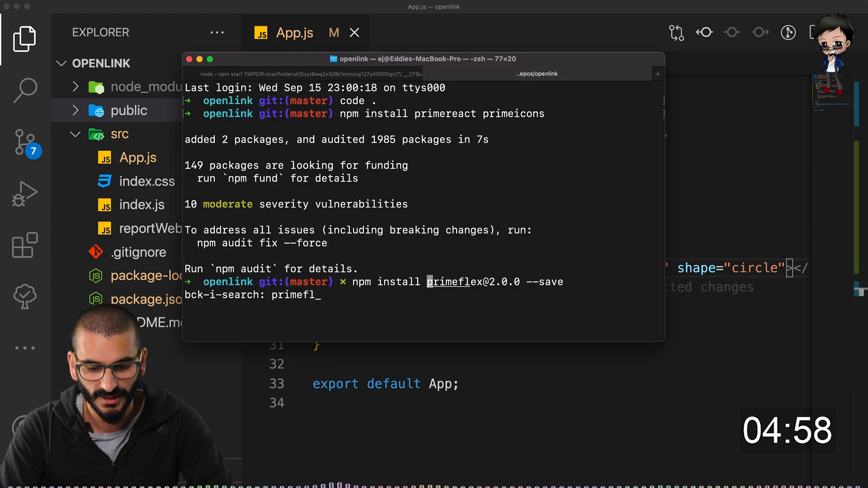
key(Return)
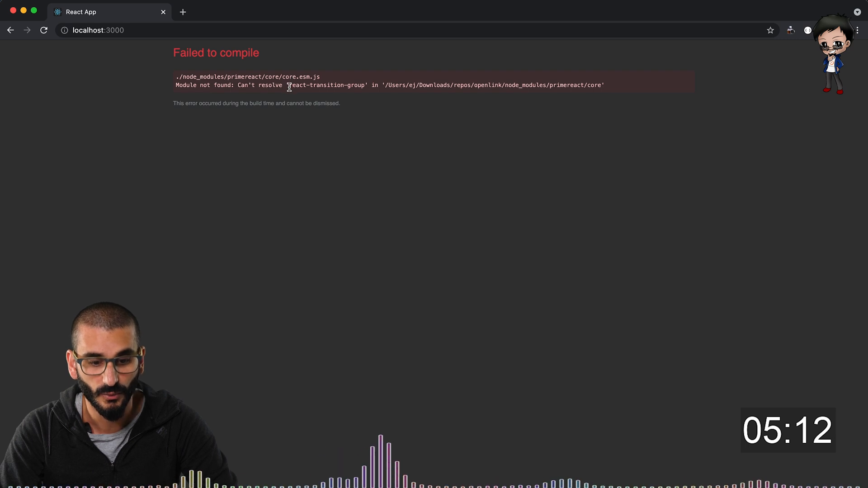
double_click(326, 85)
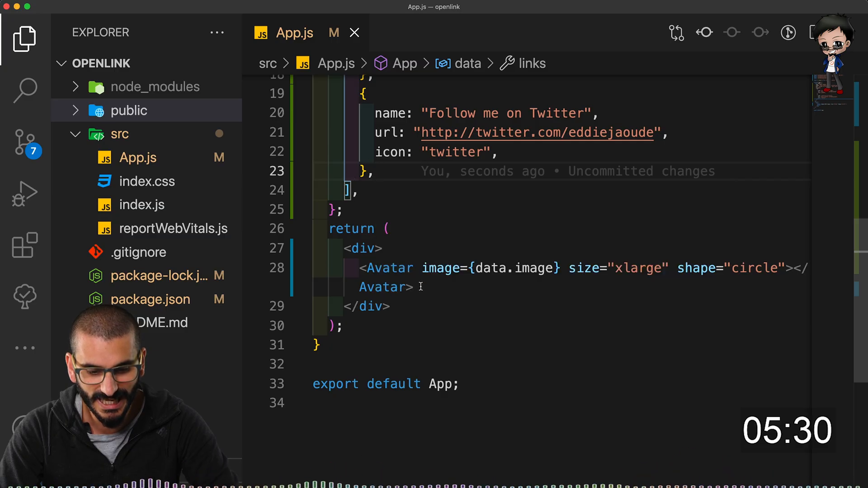
Add an h1 with class p-m-2 showing data.name below the Avatar
text(<h1 className="p-m-2">{name}</h1>)
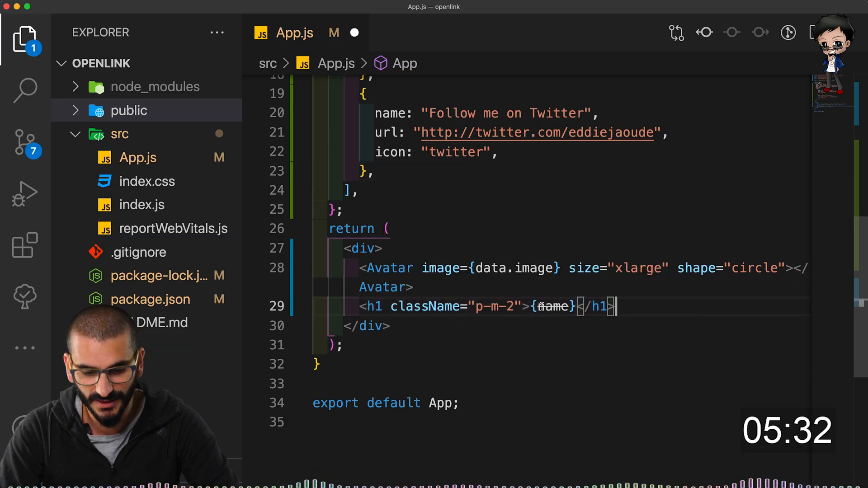
double_click(552, 306)
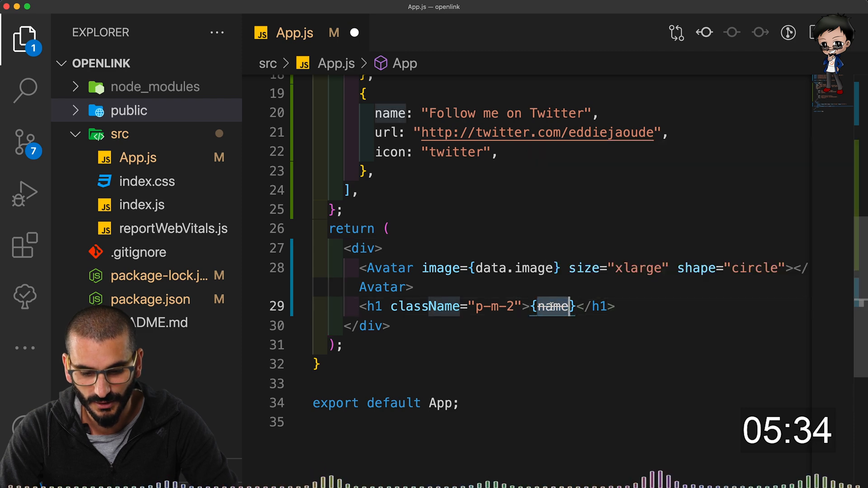
text(data.)
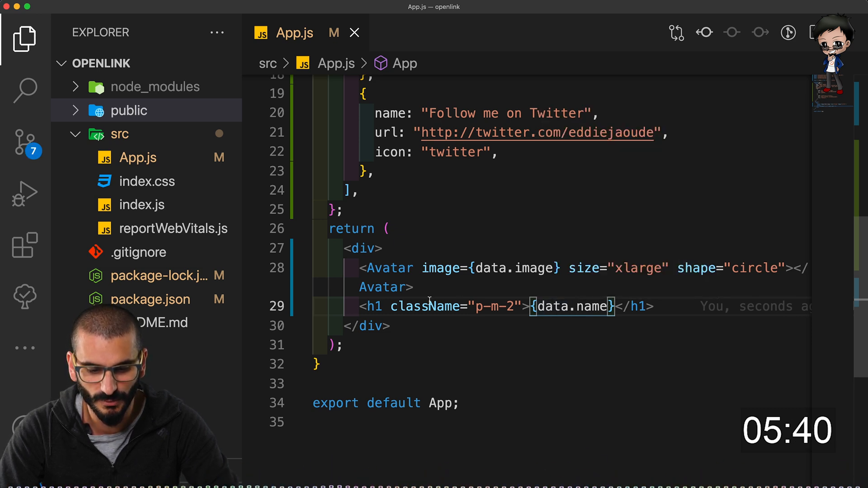
double_click(494, 307)
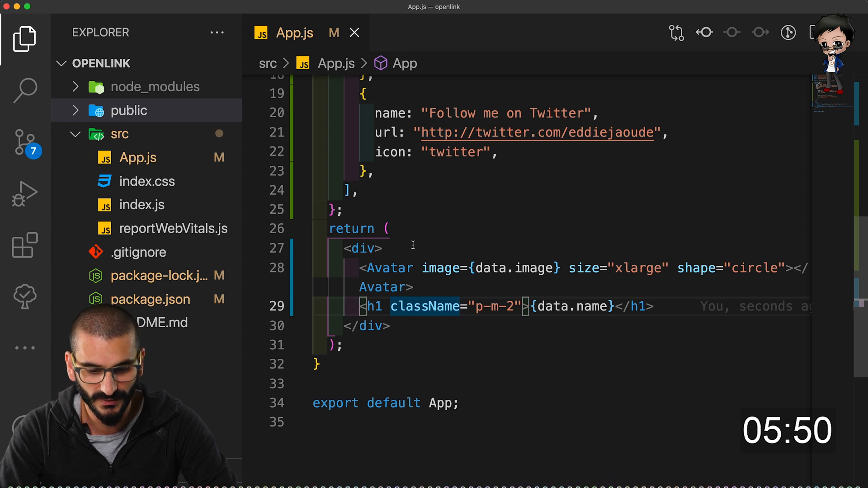
Wrap the Avatar and name in a div with className "p-d-flex p-jc-center p-ai-center"
text(<div className="App">)
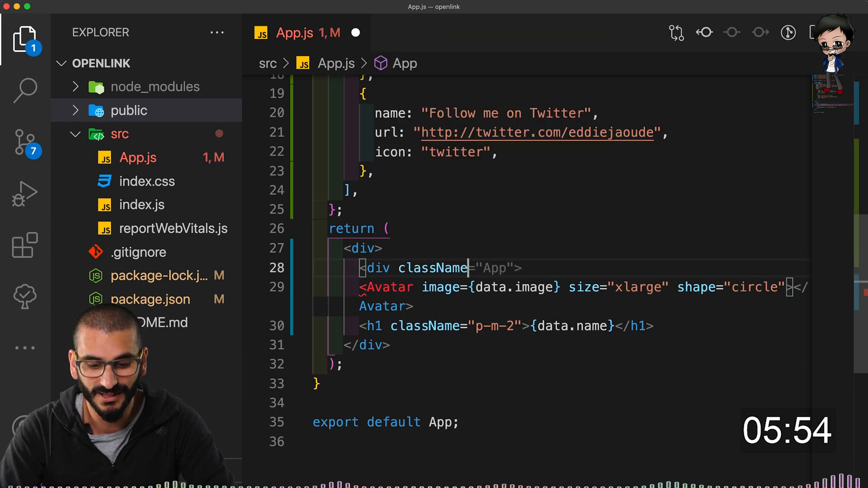
key(Backspace)
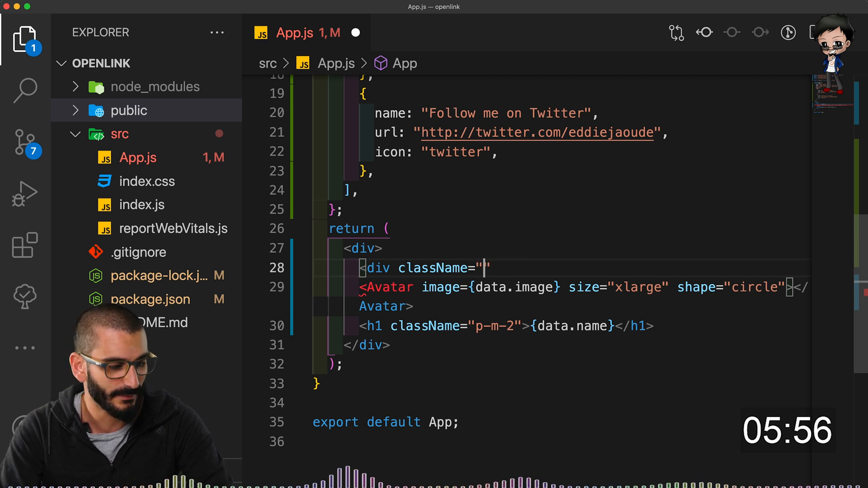
text(p-d-flex)
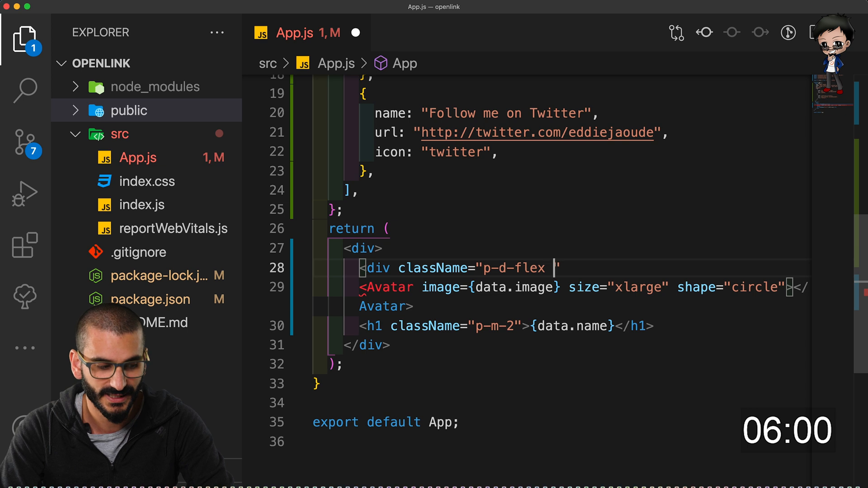
text(p-jc-)
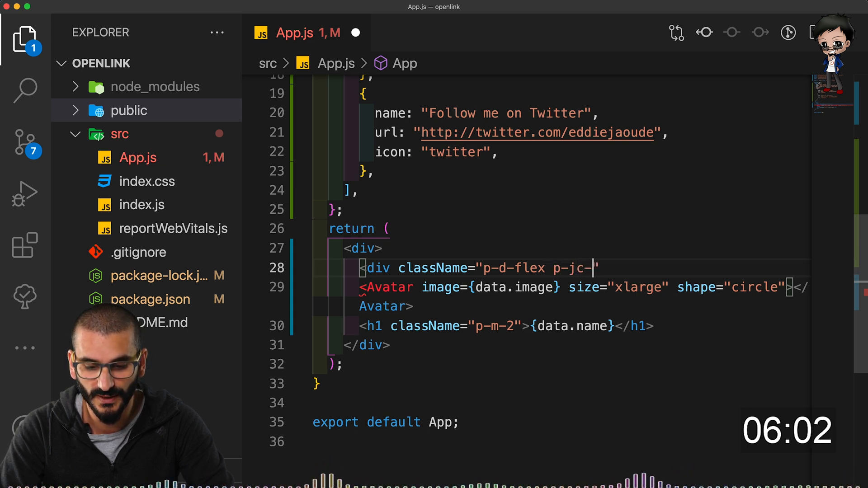
text(center p-ai)
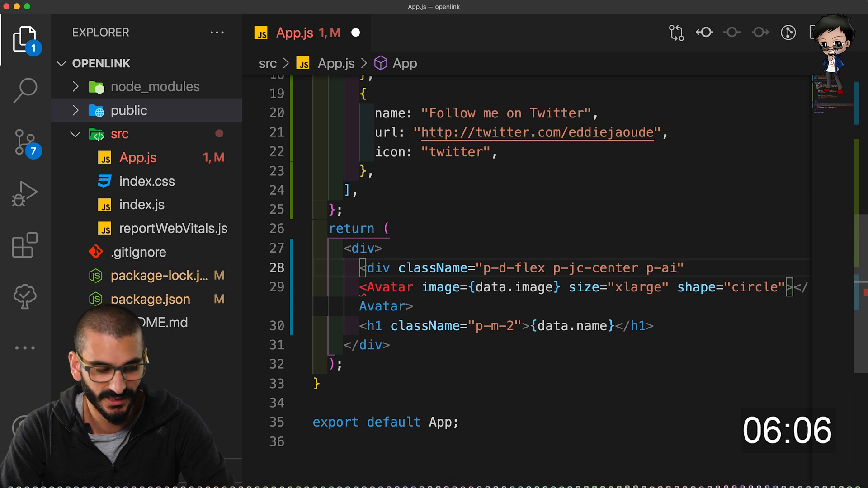
text(-center")
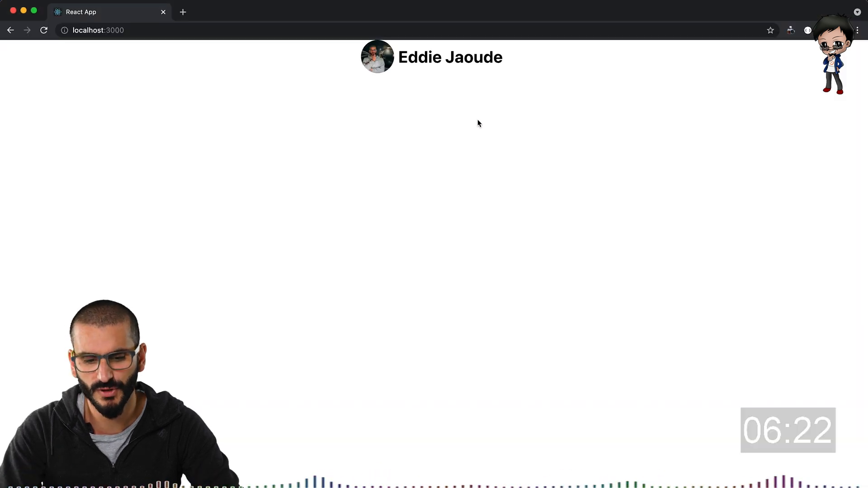
mouse_move(473, 156)
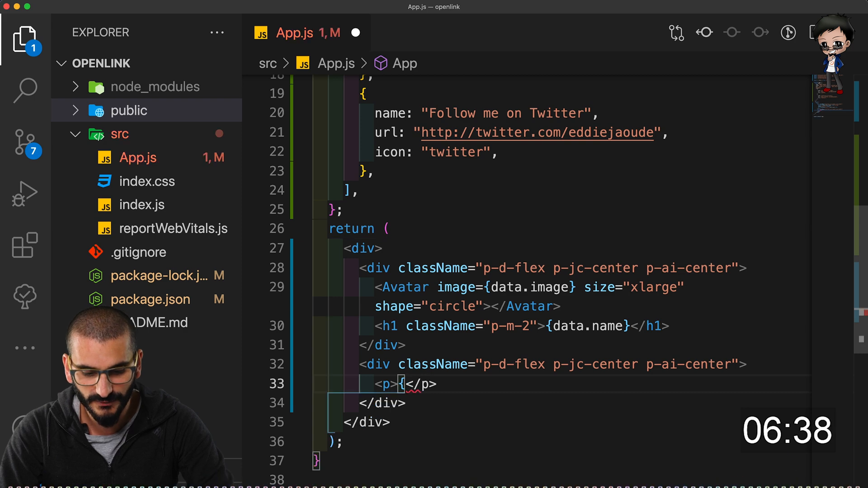
Fill the second centred row's paragraph with {data.bio}
text(data.bio})
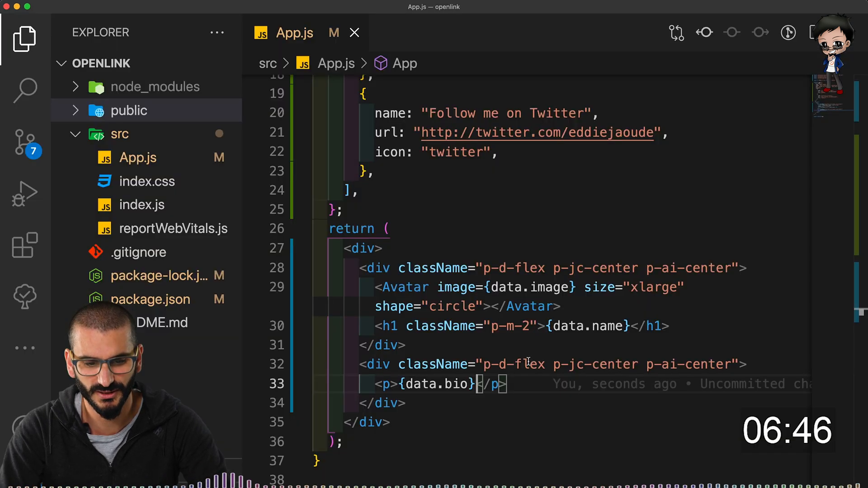
Add className="p-m-4" to the outer wrapper div
text(class)
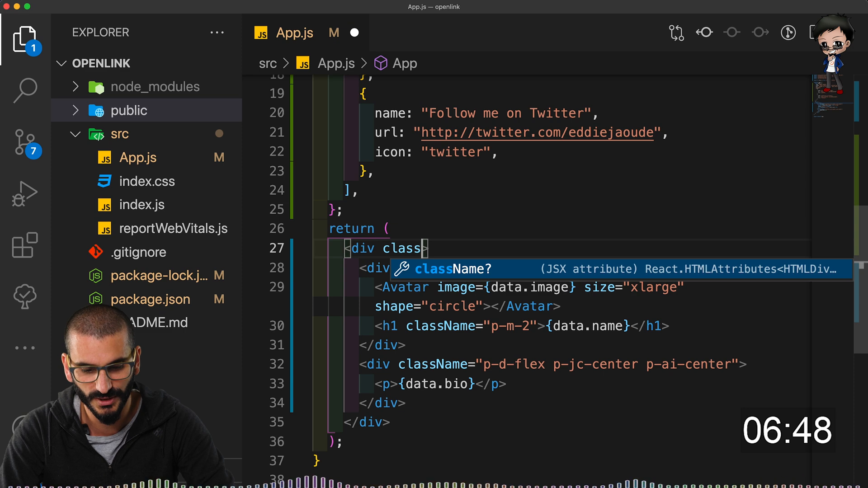
text(Name="-")
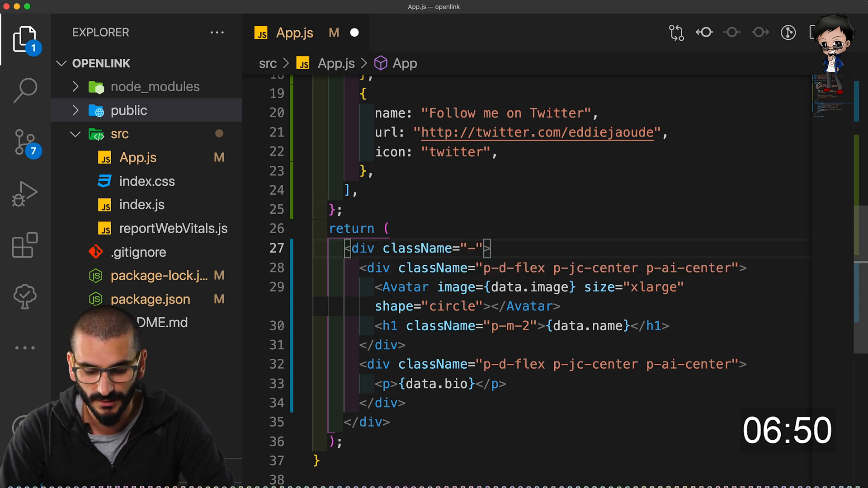
text(p-m-4)
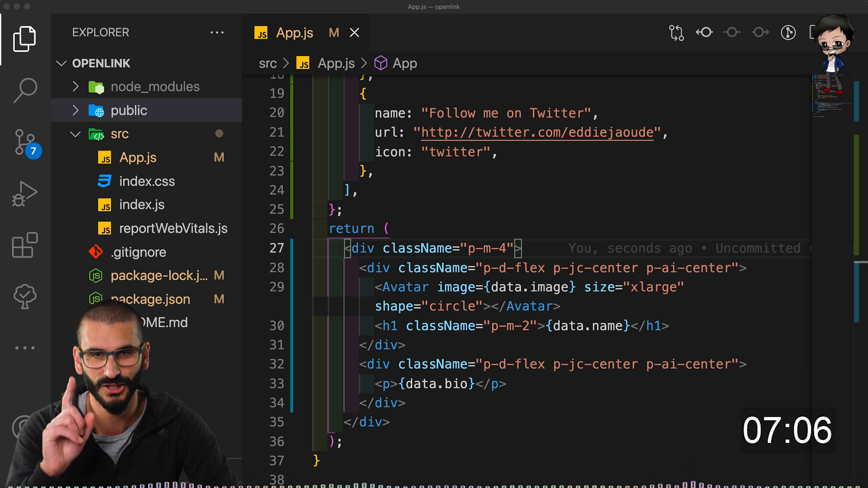
mouse_move(469, 183)
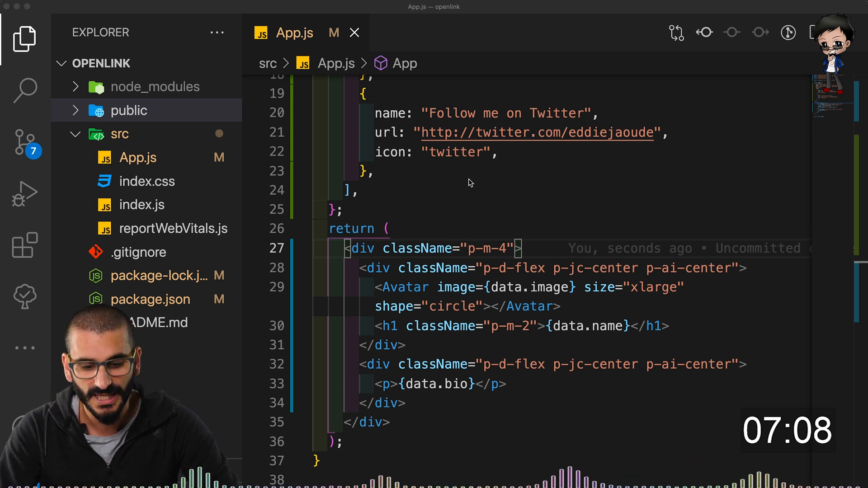
Import Button from 'primereact/button' and add an empty <Button> in a third centred row
scroll(up, 3)
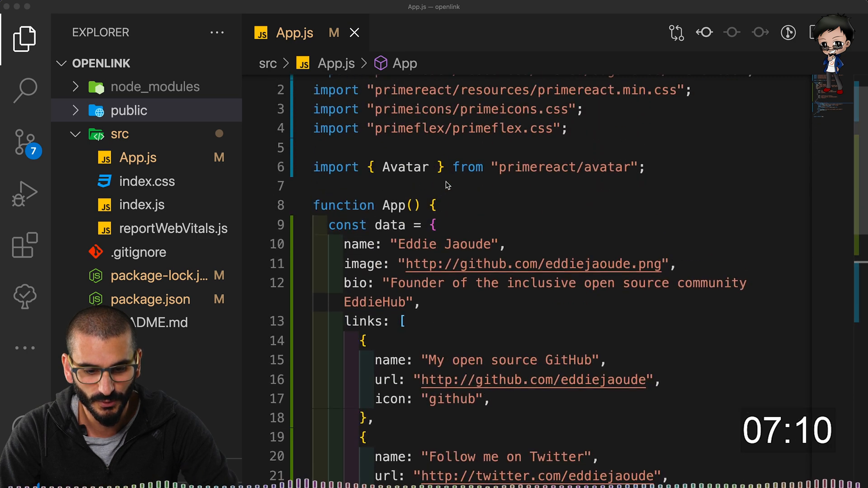
text(import { Button } from 'primereact/button')
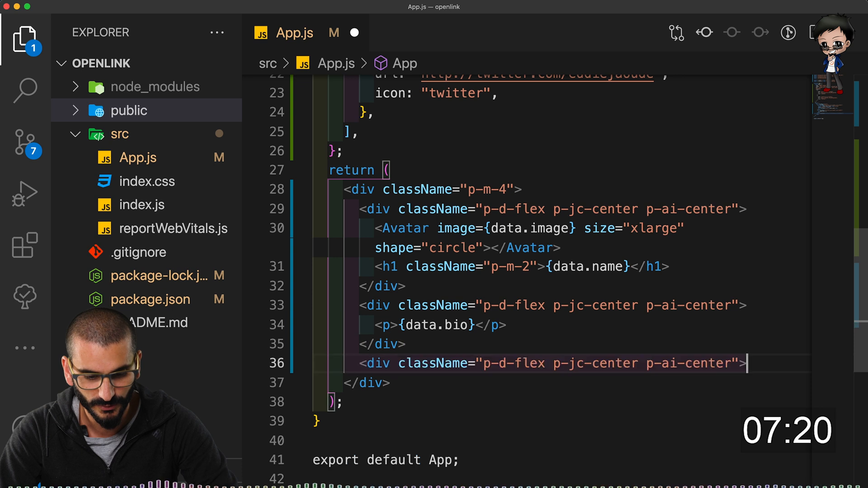
text(<Button>)
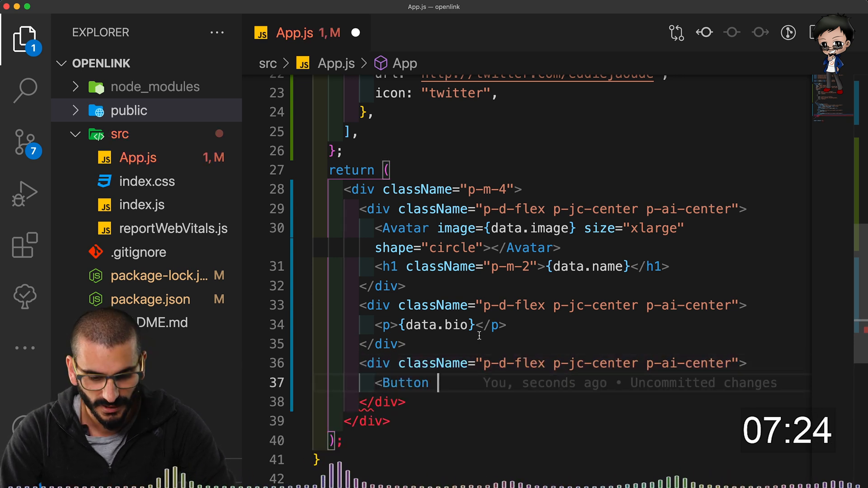
text(></Button>)
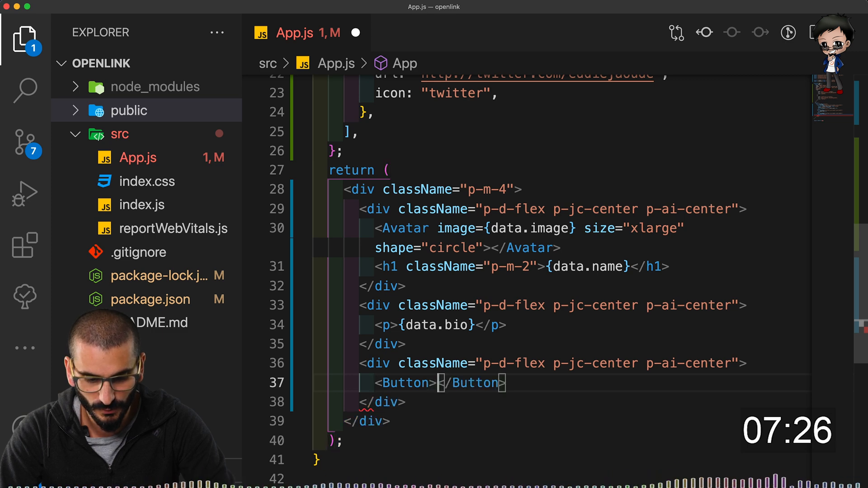
Fill the Button with the first link's data via {data.links[0]...}
scroll(up, 3)
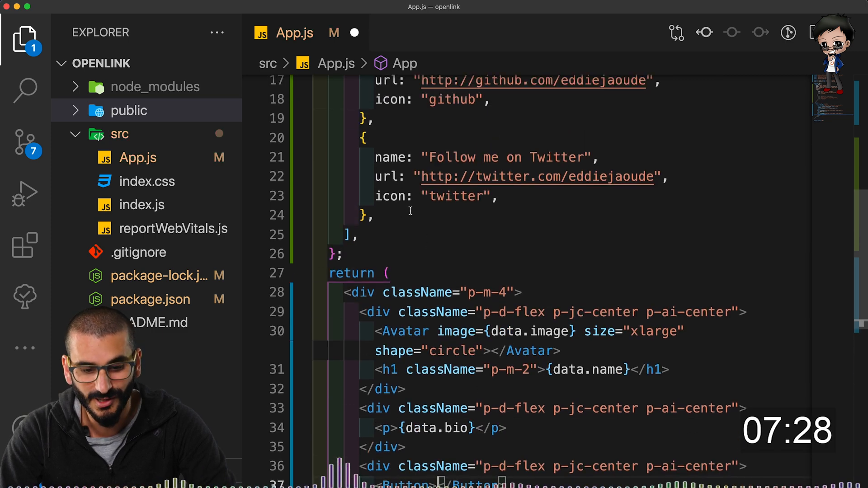
scroll(down, 3)
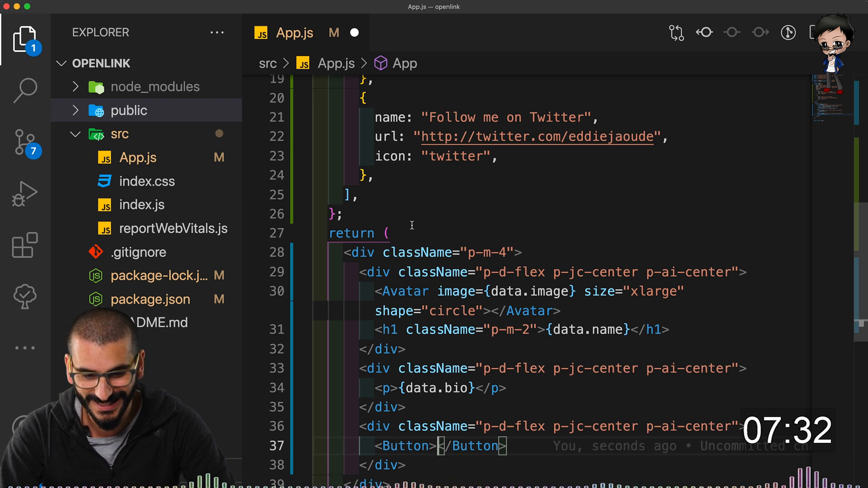
text({n)
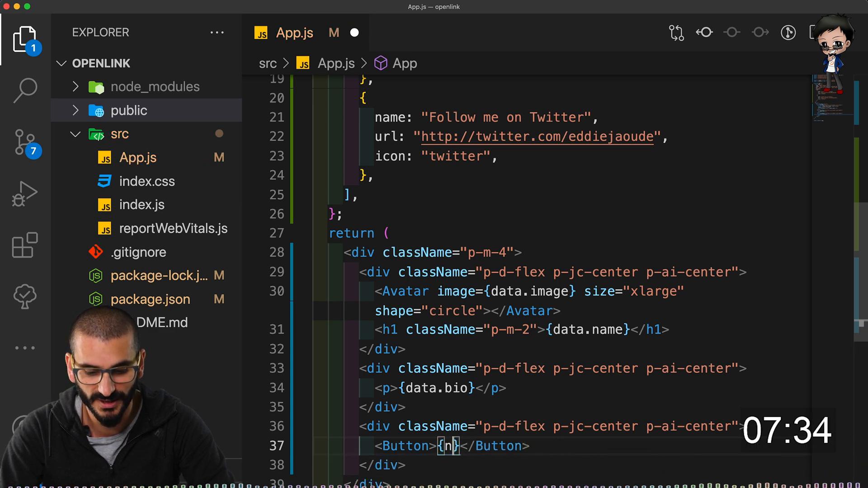
text(data.links)
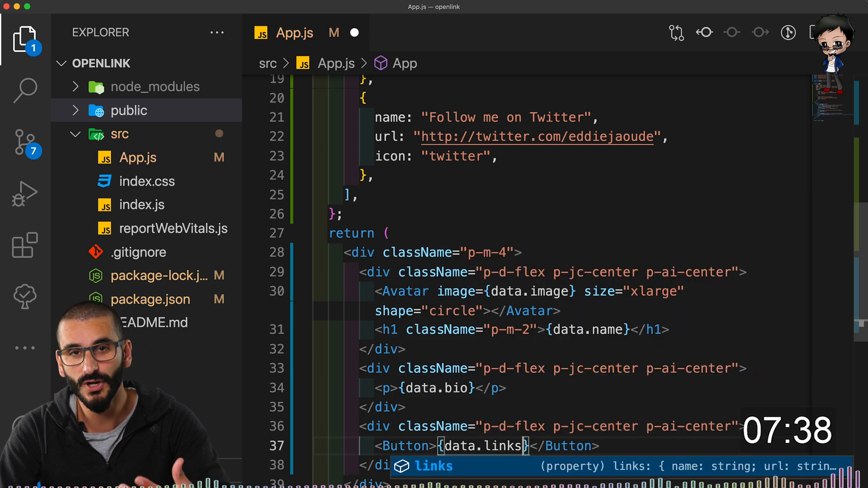
scroll(down, 3)
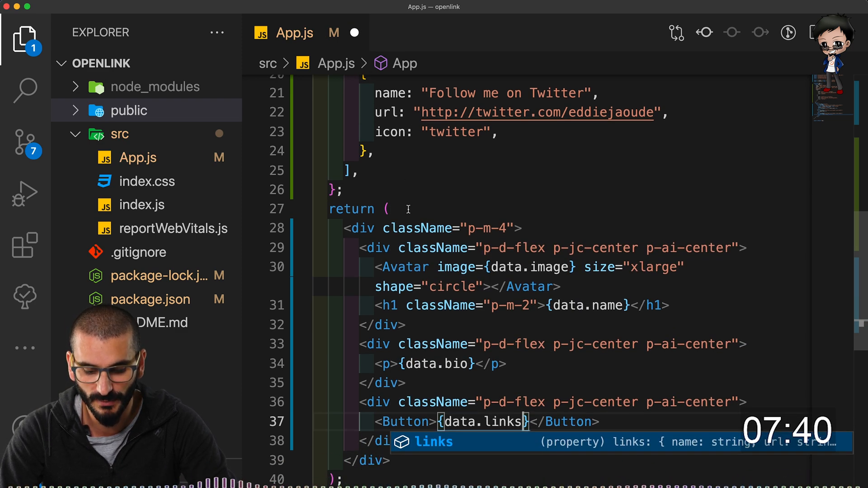
text([0].name)
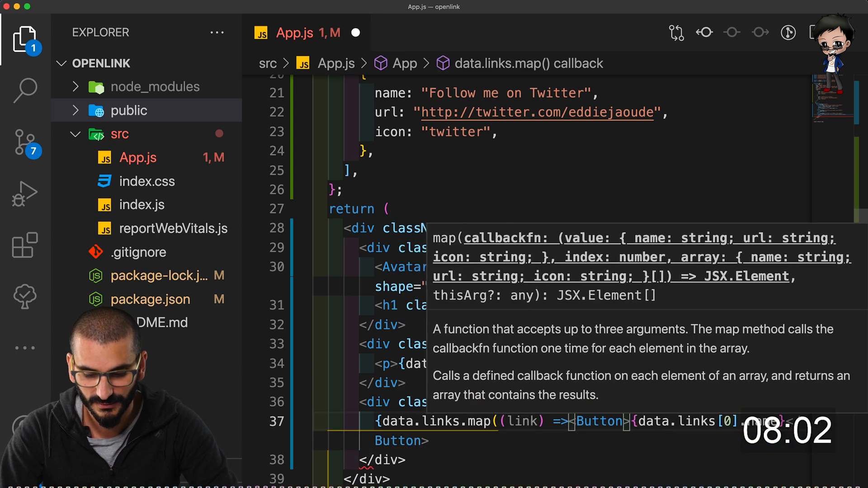
Map data.links to a Button per link labelled {link.name}
text(()
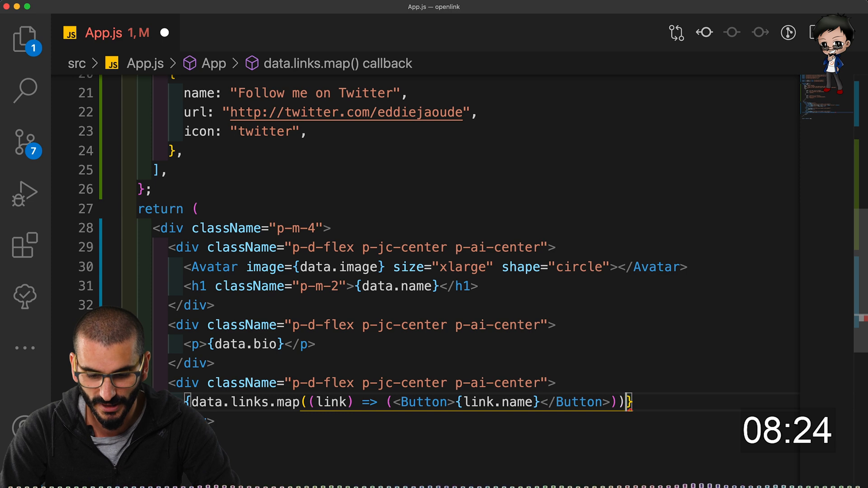
scroll(down, 3)
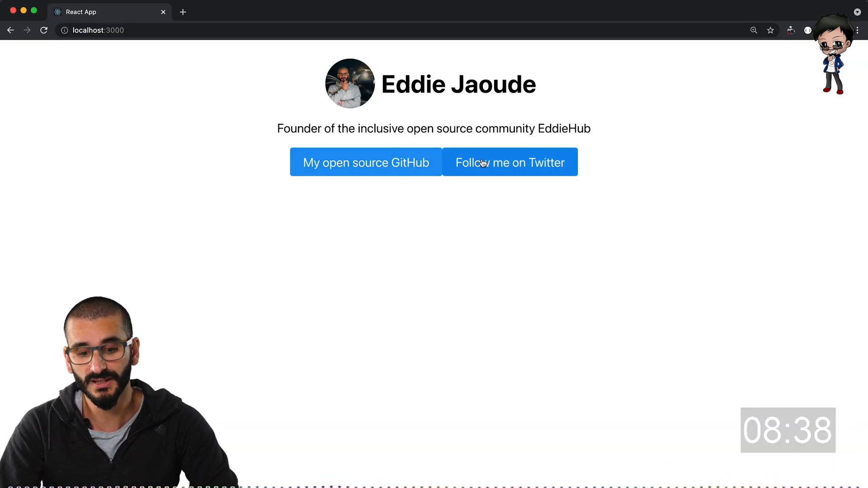
mouse_move(399, 151)
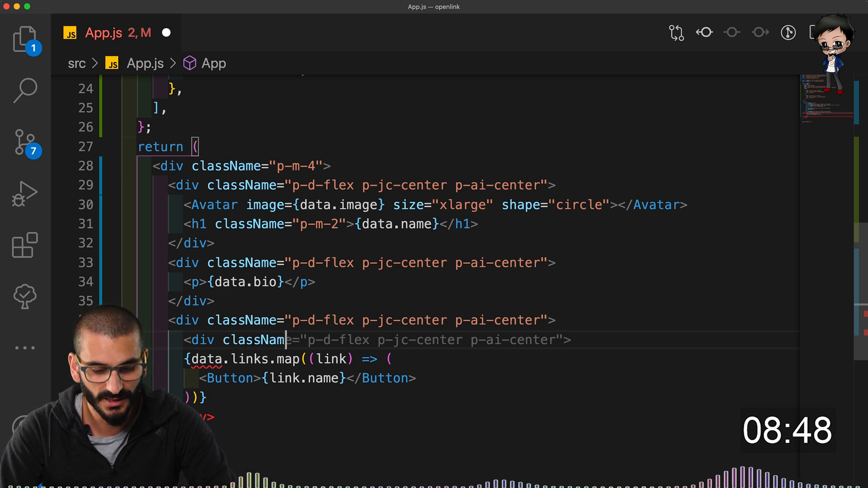
Stack the buttons in a p-flex-column div and give each Button className "p-m-2 p-button-outlined"
key(Backspace)
text(e="p-d-flex p-flex-column">)
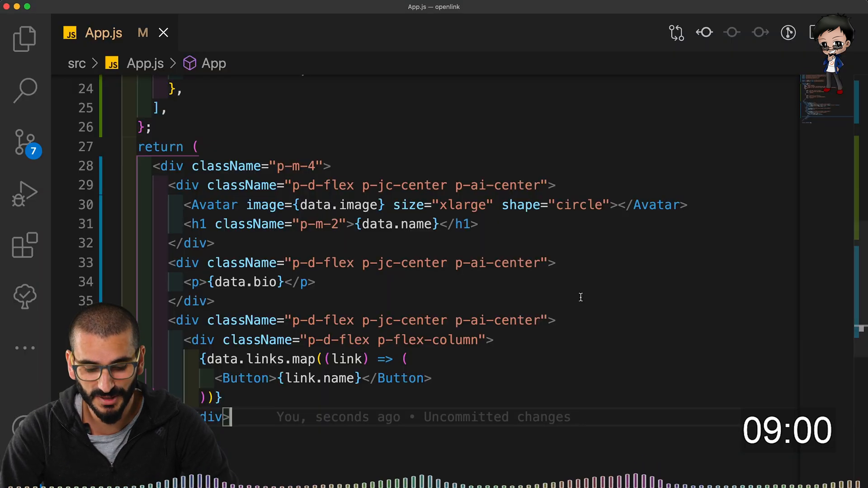
mouse_move(435, 318)
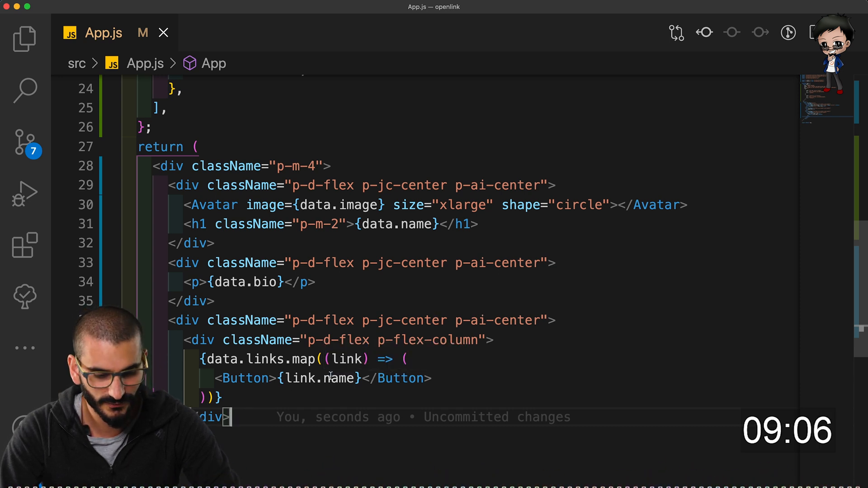
text(className="p-m-2)
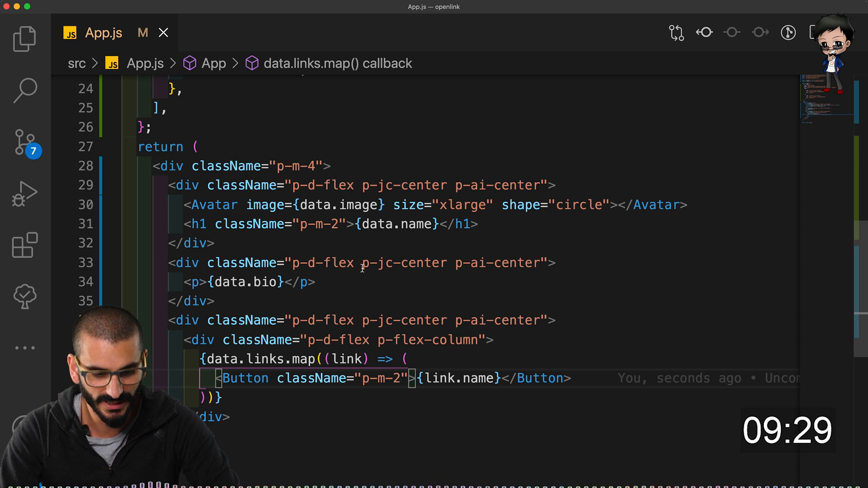
text(p-buto)
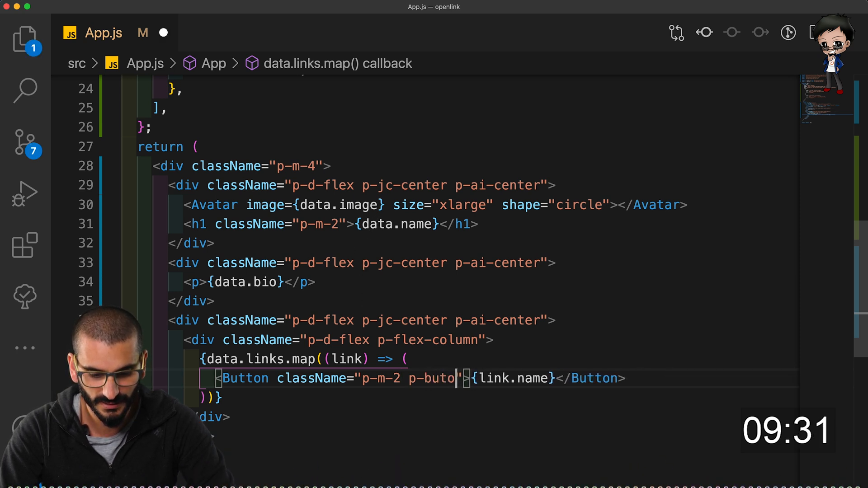
text(n-outline)
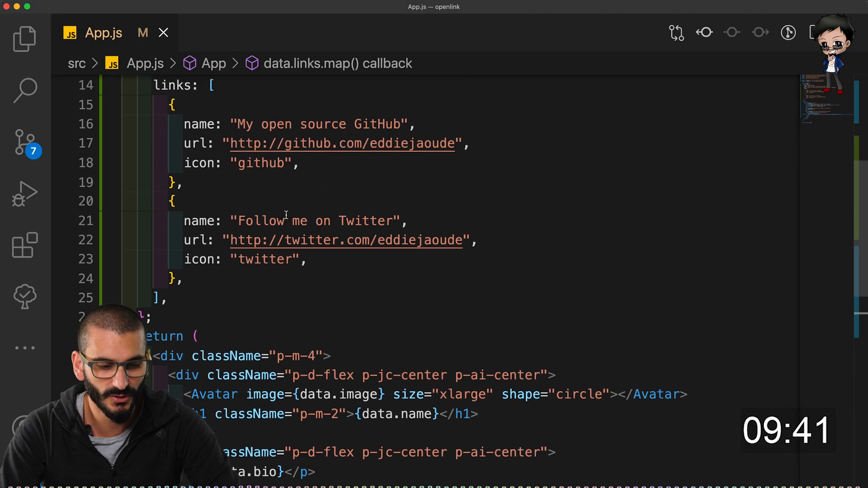
Start a const colors object above the data object with a youtube entry
scroll(up, 3)
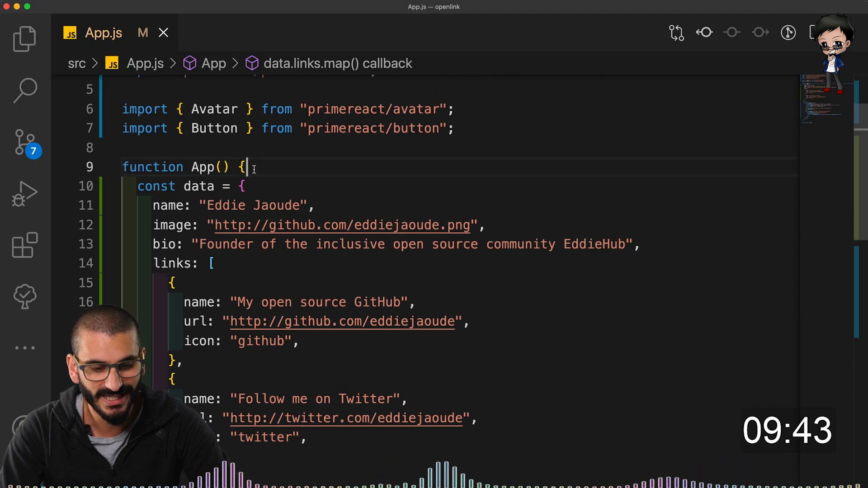
text(const =)
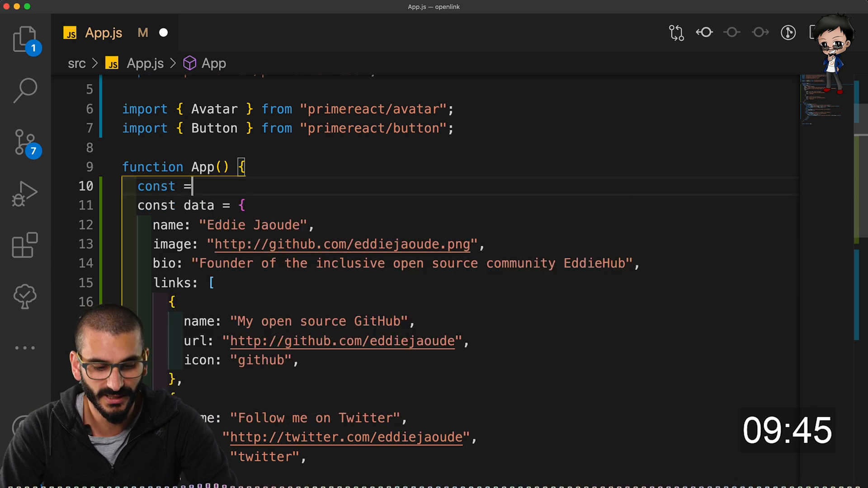
text([name, setName] = useState("");)
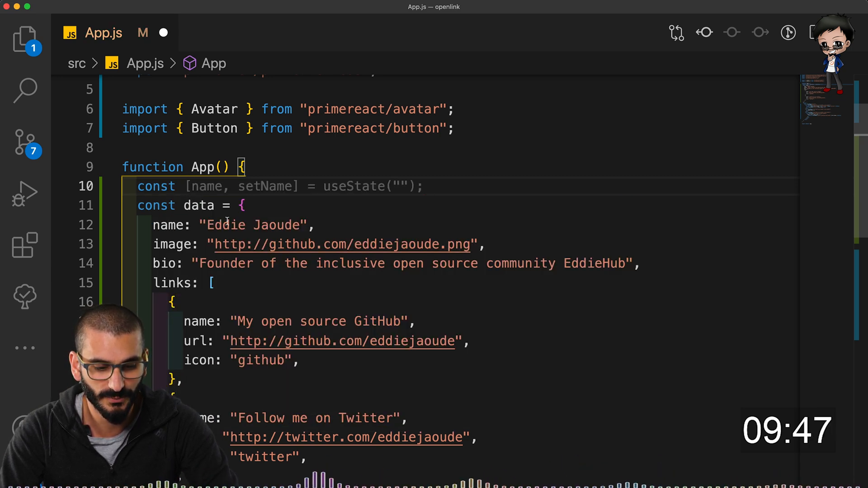
text(colors = {)
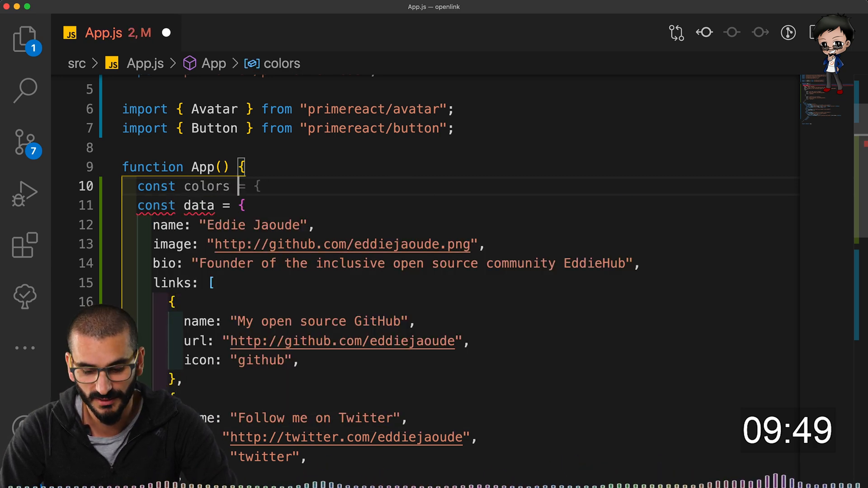
text(primary: "#00b2ff",)
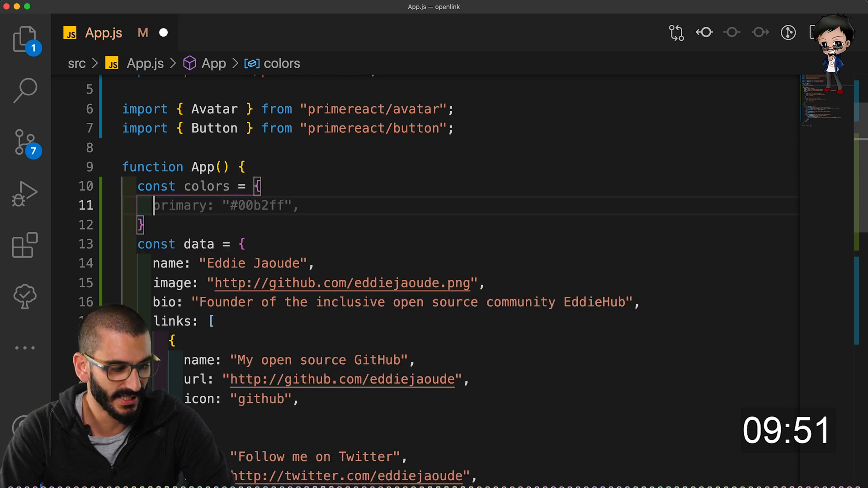
text(youtube: "#f1c40f",)
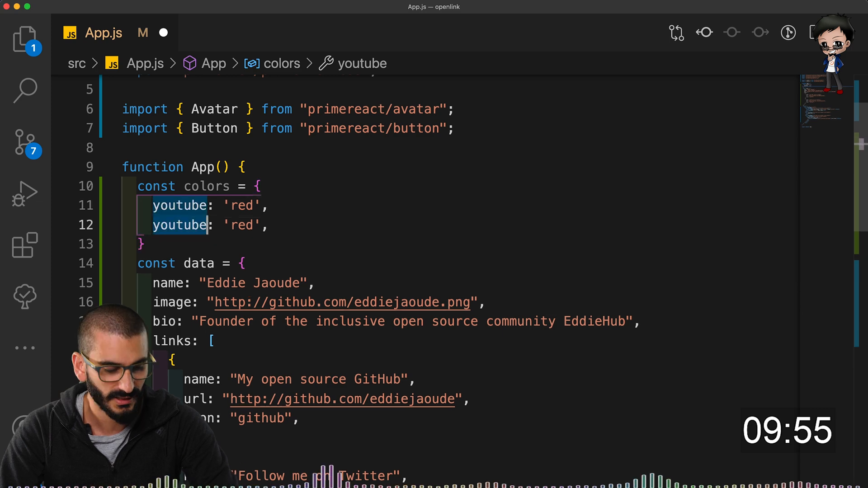
Add twitter: 'blue' and github colour entries, then begin a style attribute on Button
text(twitter)
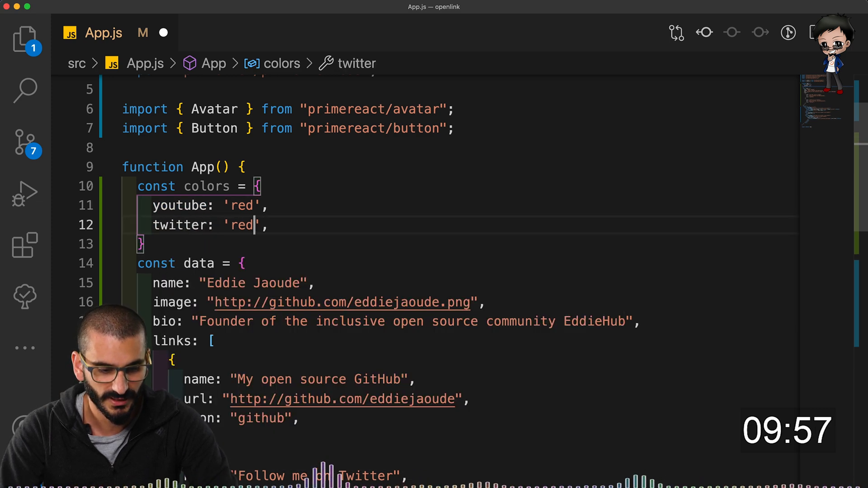
text(blue)
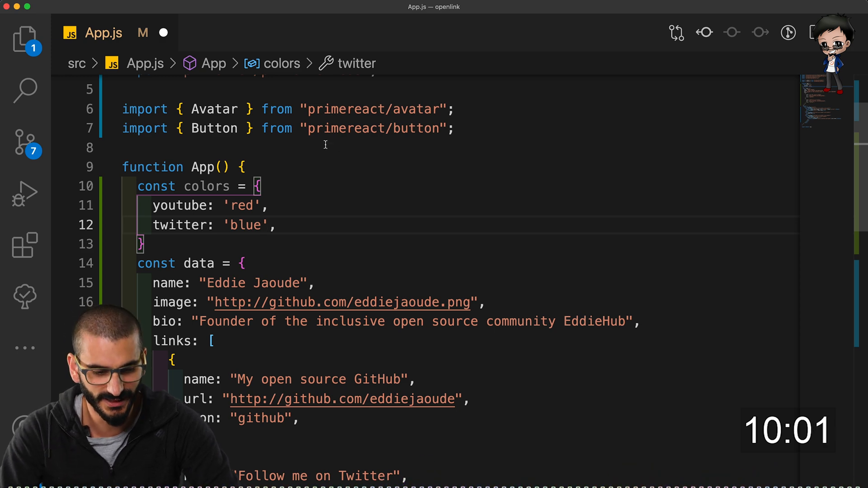
text(twitter: 'blue',)
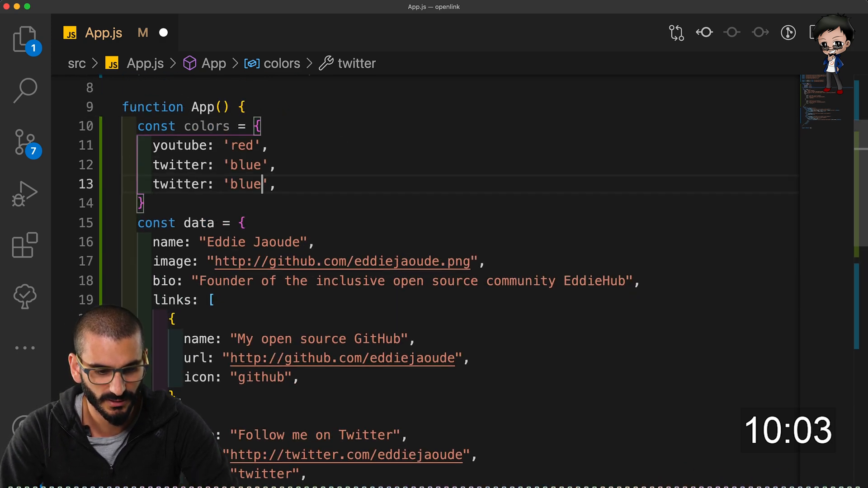
text(github)
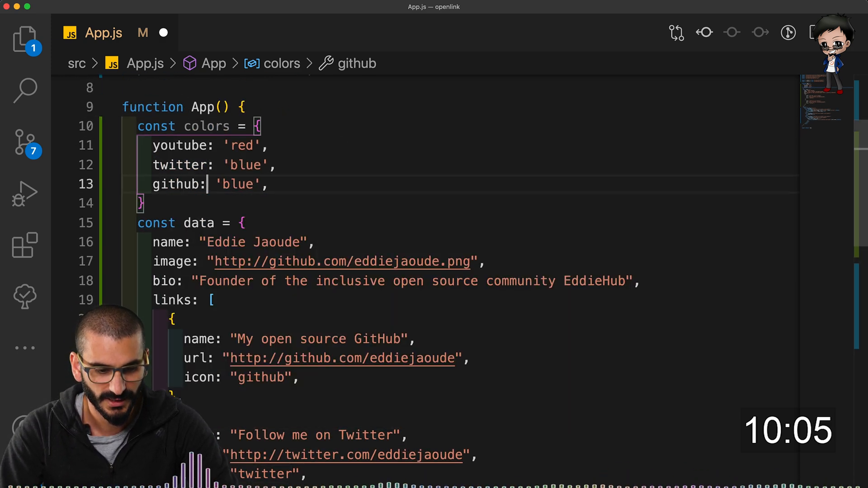
double_click(237, 184)
text(green)
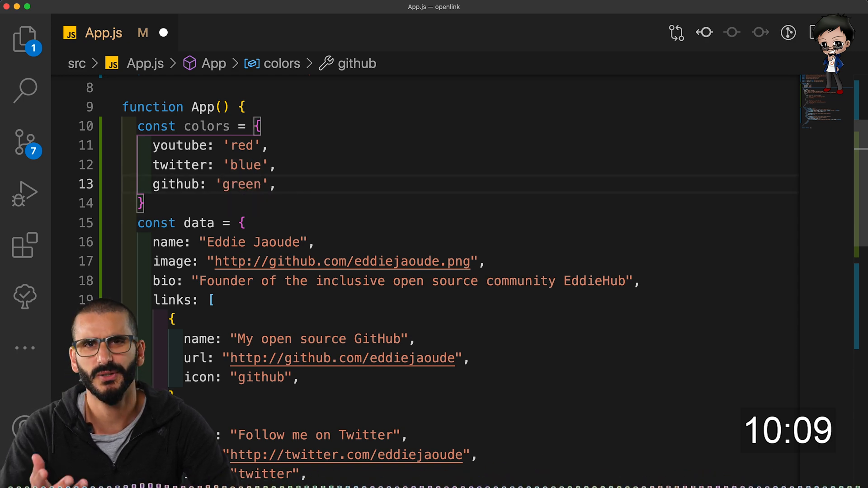
scroll(down, 3)
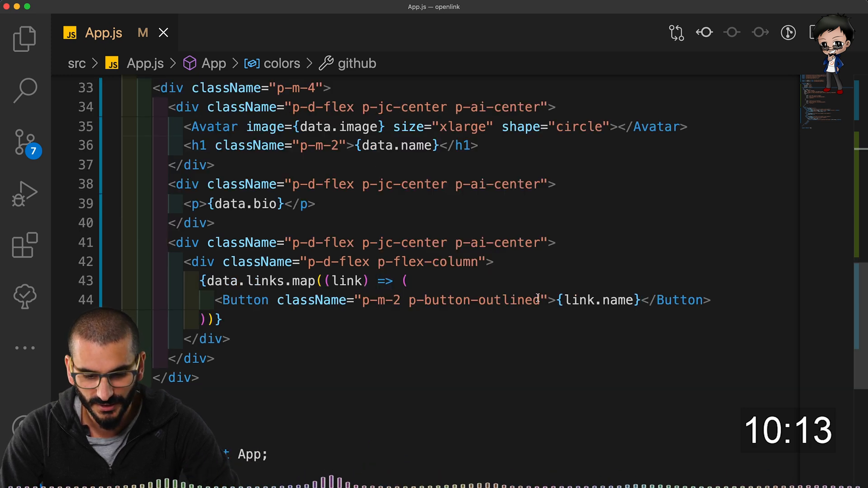
text(style={{ color:)
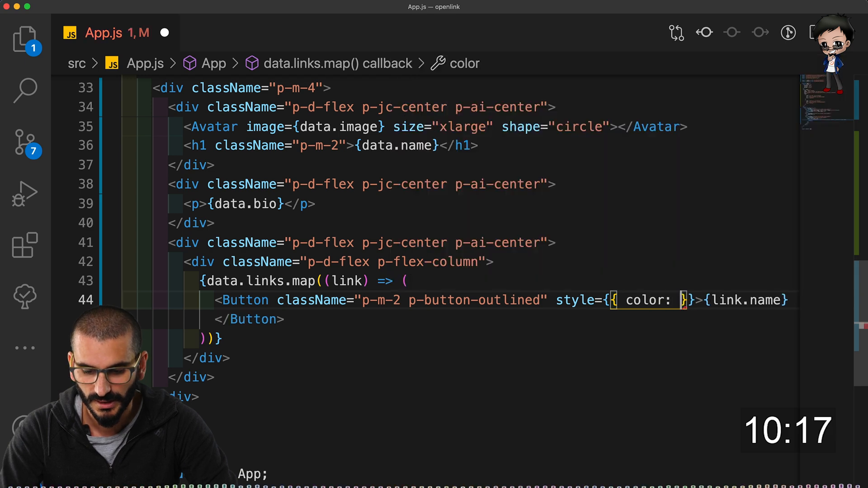
Set each Button's style to {{ color: colors[link.icon] }}
text(colors)
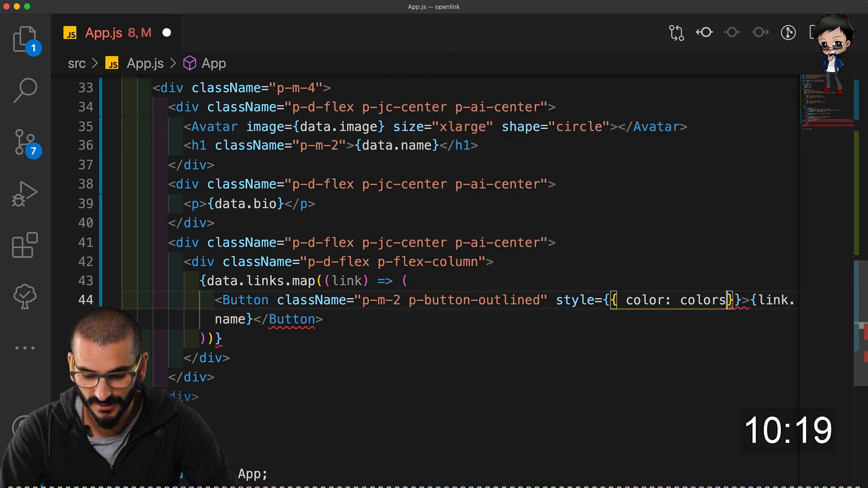
text([])
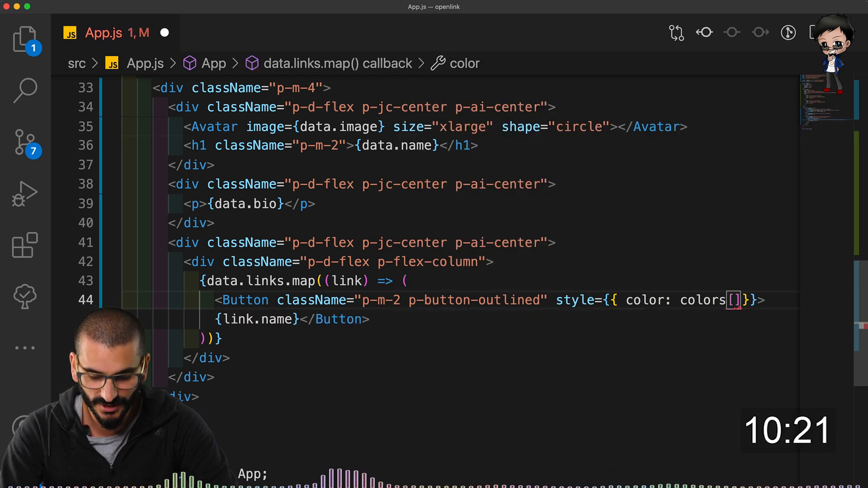
text(link.icon)
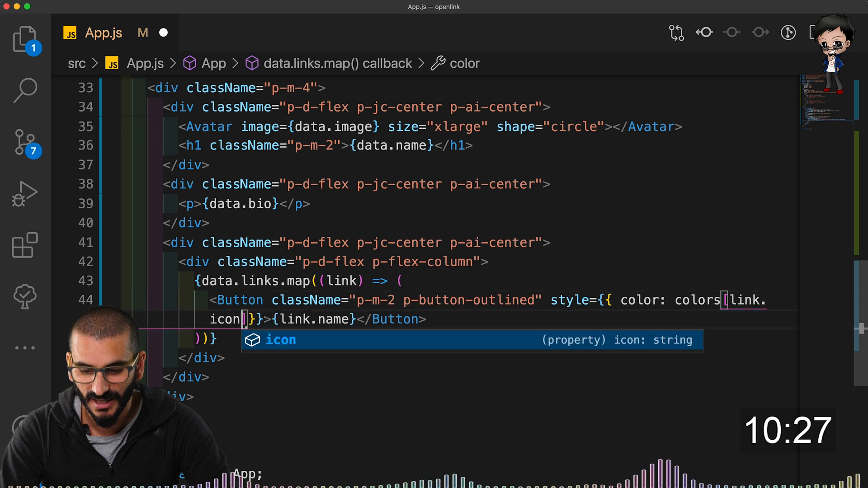
scroll(up, 3)
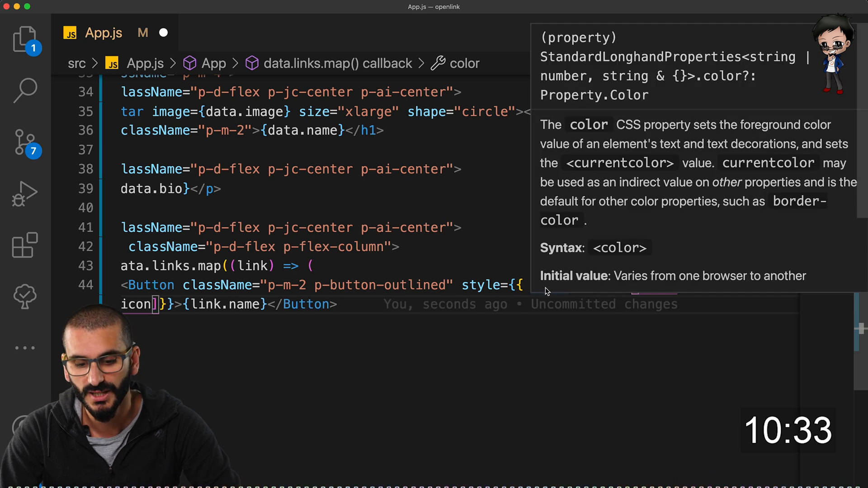
text(color: colors[link.)
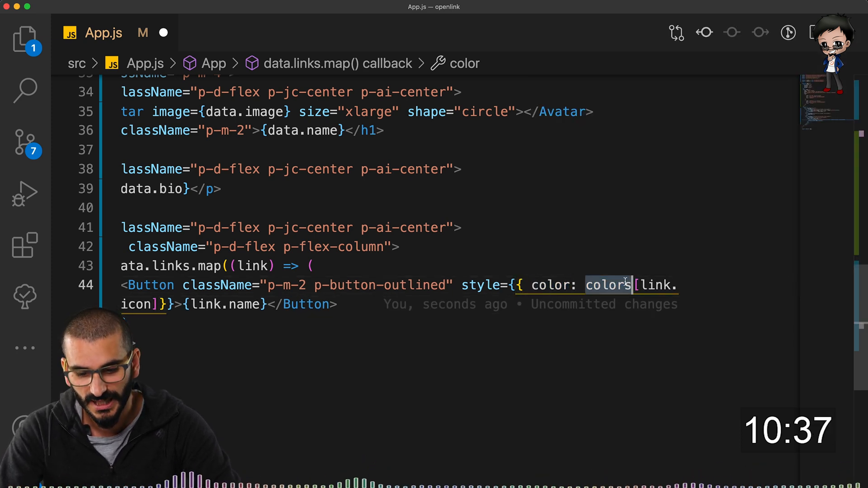
mouse_move(653, 285)
text(<i className={`)
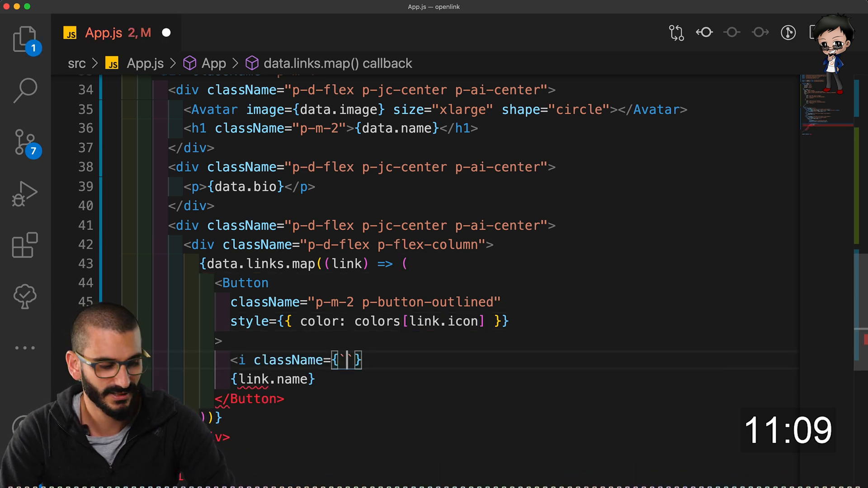
Add an <i className={`pi pi-${link.icon}`}> icon inside each Button before its name
text(pi p)
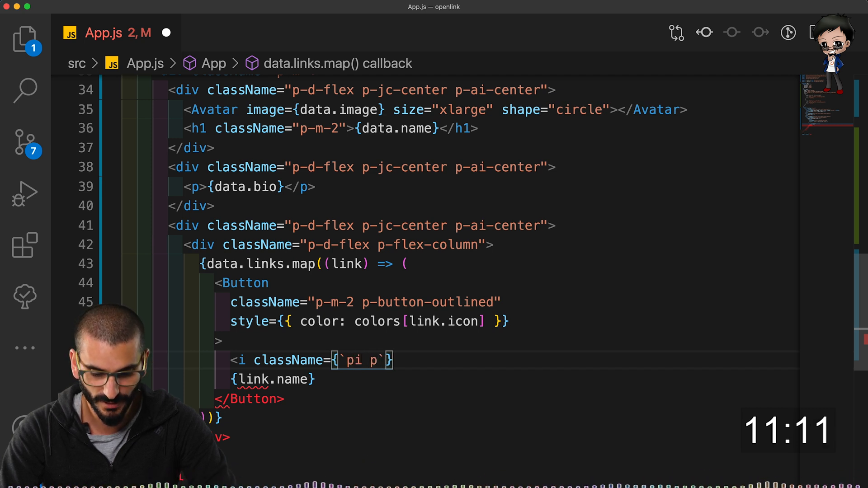
text(pi-)
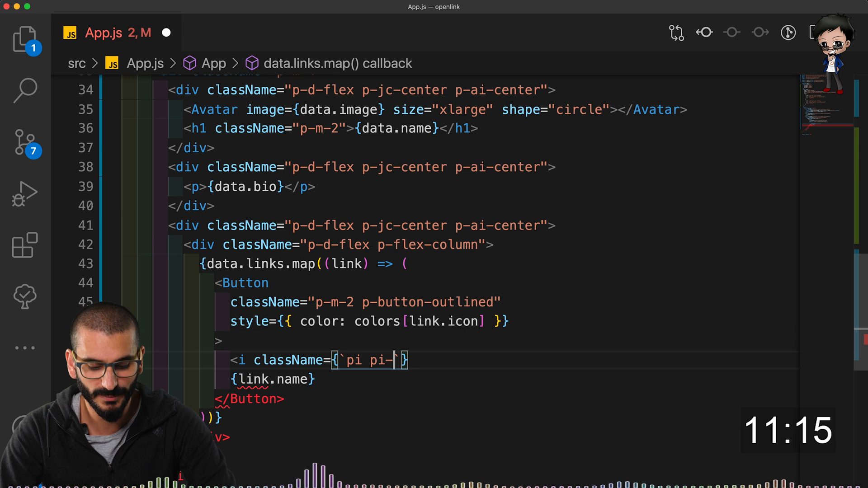
text(${})
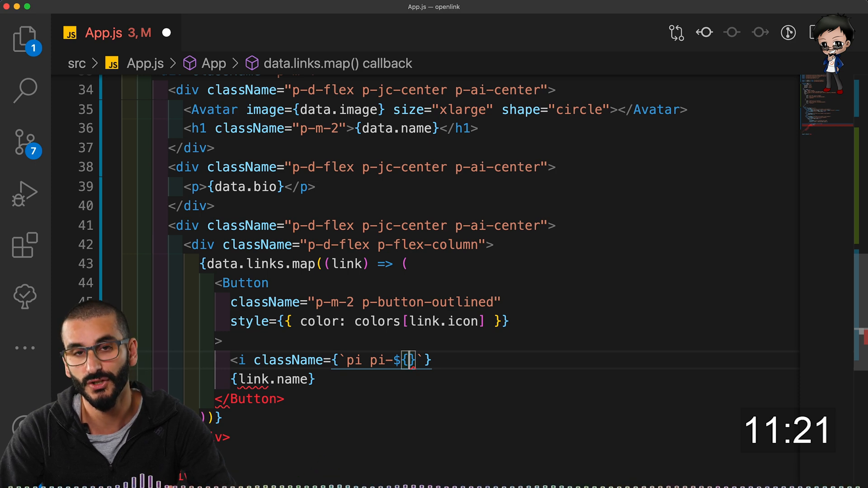
text(link.)
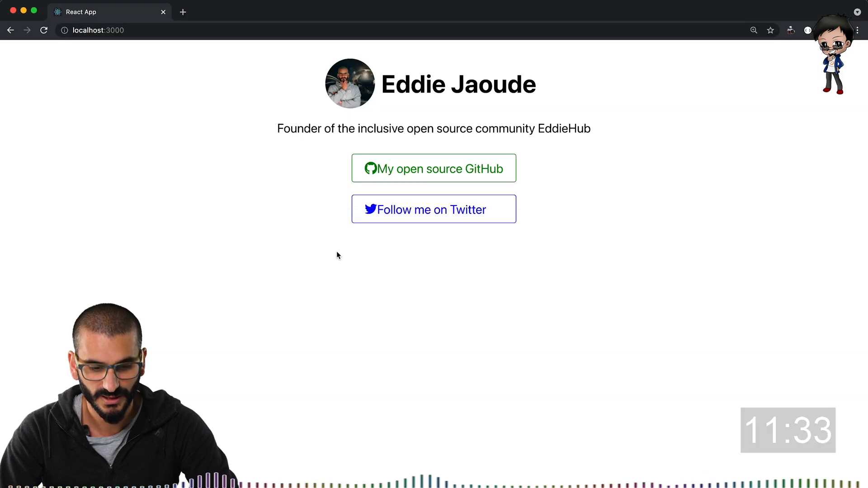
mouse_move(363, 294)
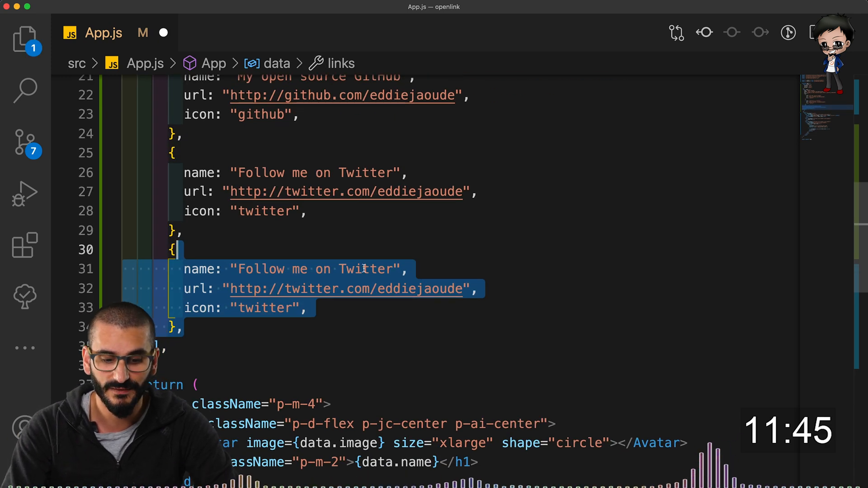
Add a third link 'Subscribe to me on YouTube' with a youtube URL and youtube icon
text(Sub)
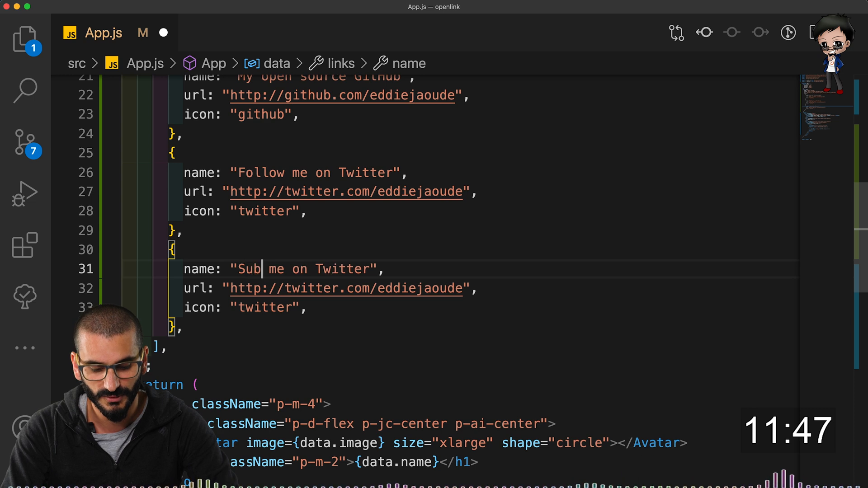
text(scribe to)
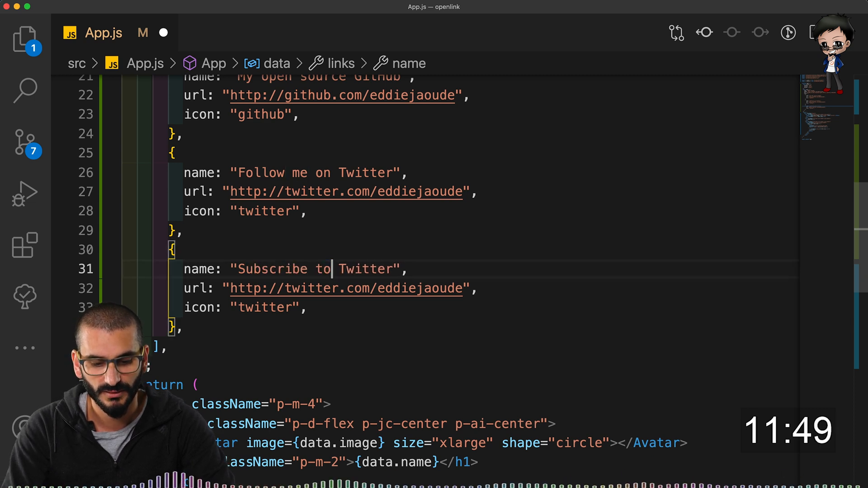
text(me on Y)
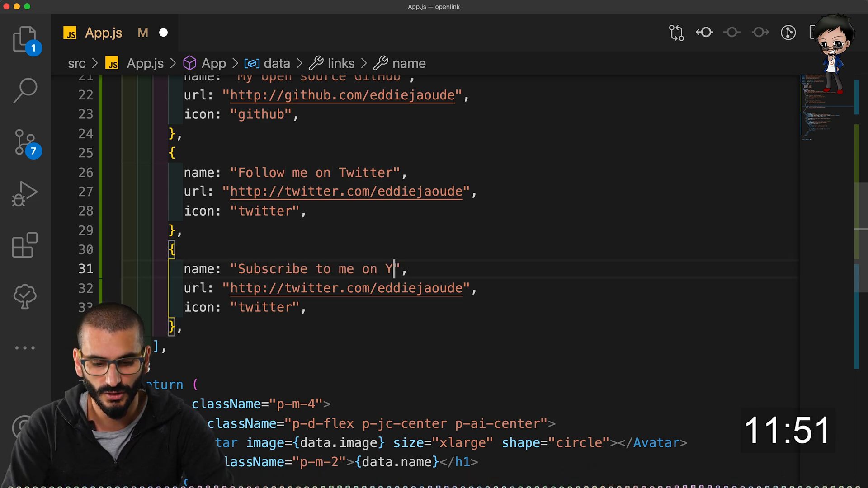
scroll(up, 3)
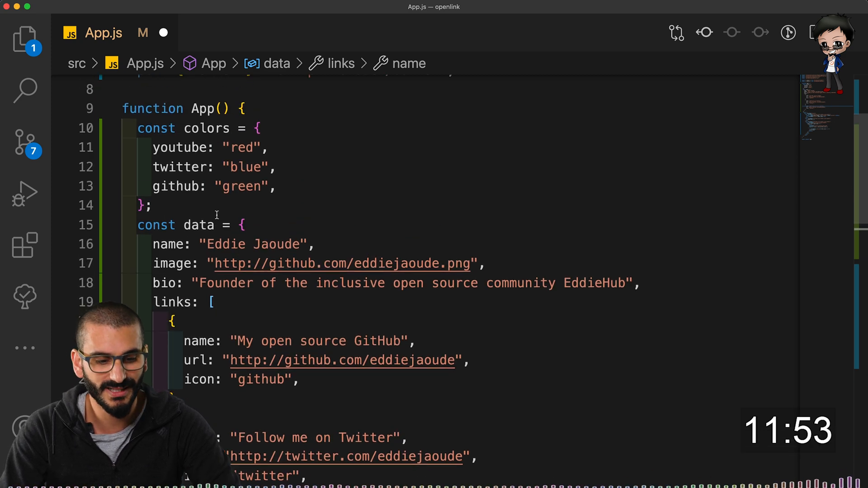
scroll(down, 3)
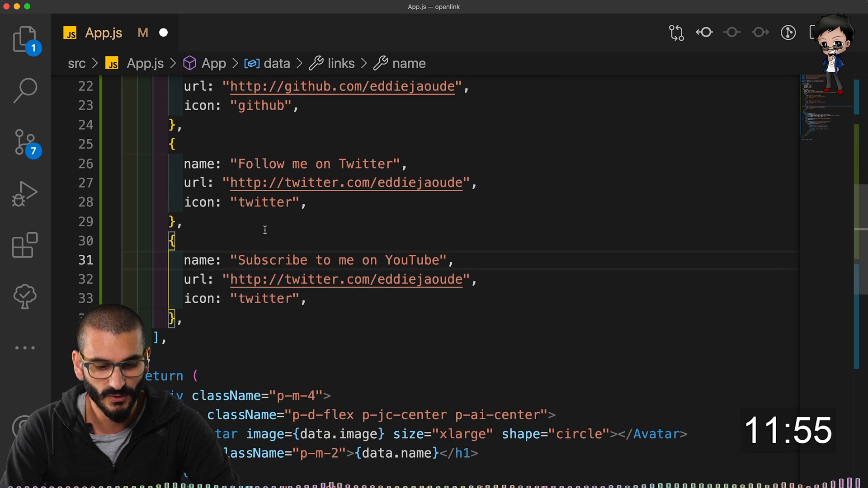
text(youtube)
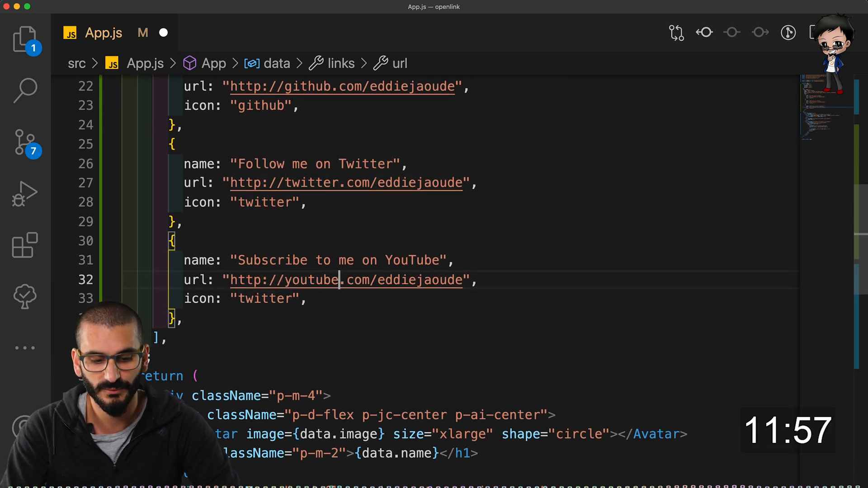
text(youtube)
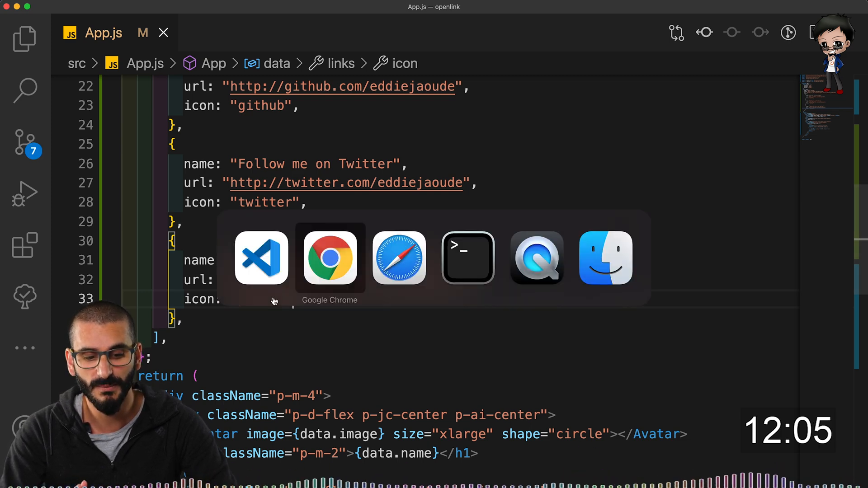
Switch to Chrome to see the red YouTube button, then focus the address bar
click(329, 258)
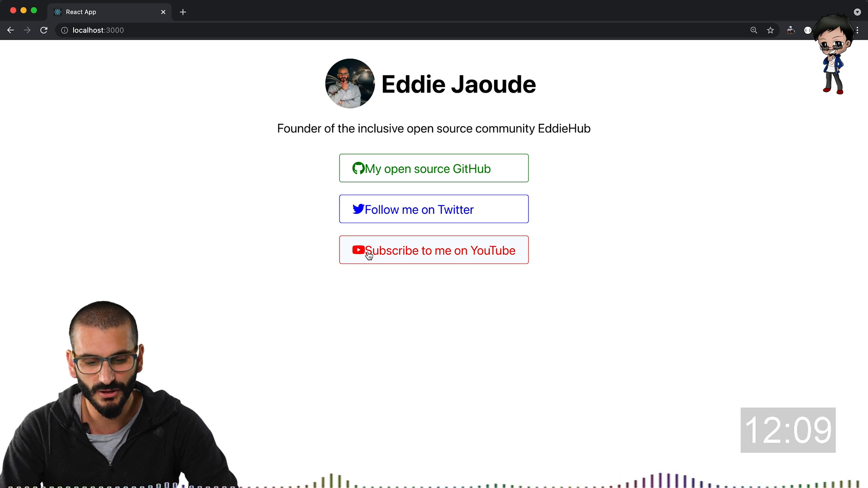
mouse_move(381, 284)
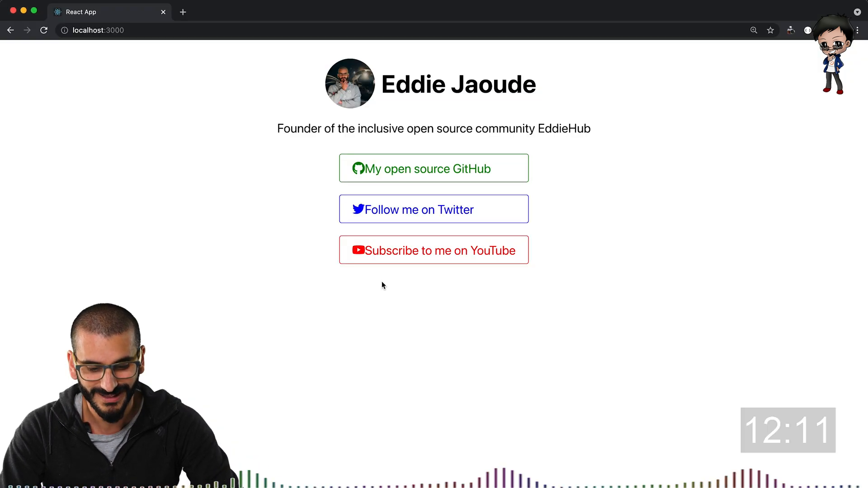
mouse_move(221, 136)
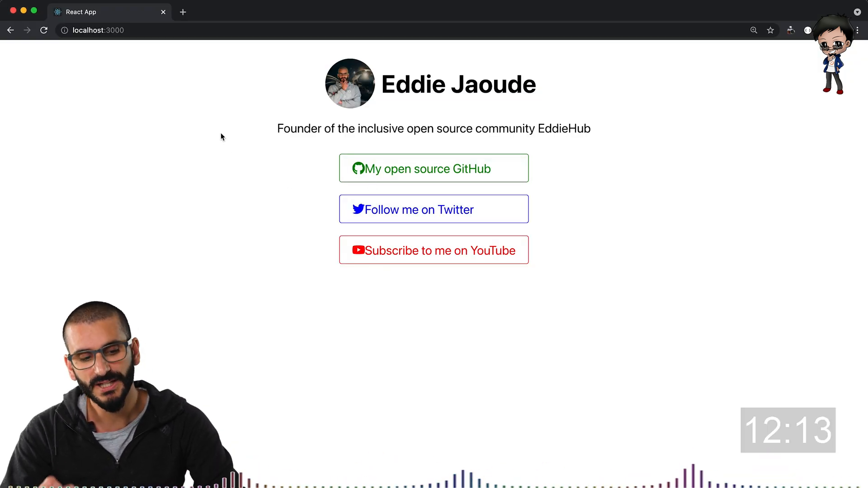
click(100, 29)
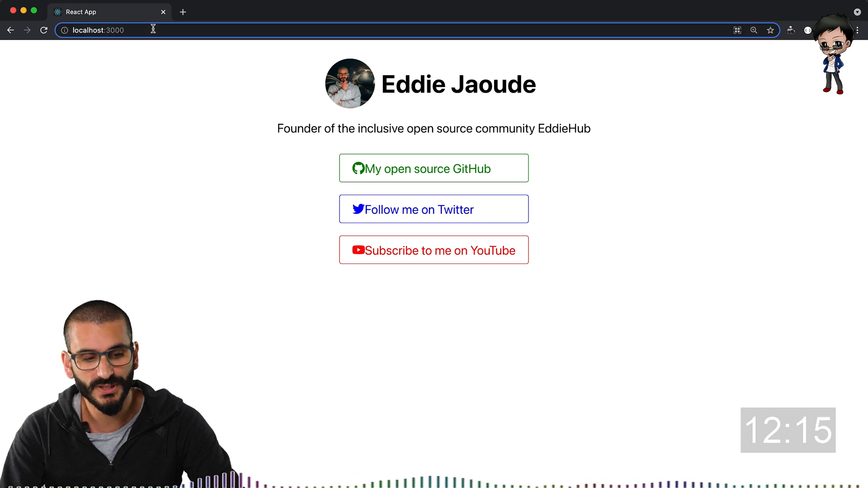
click(111, 29)
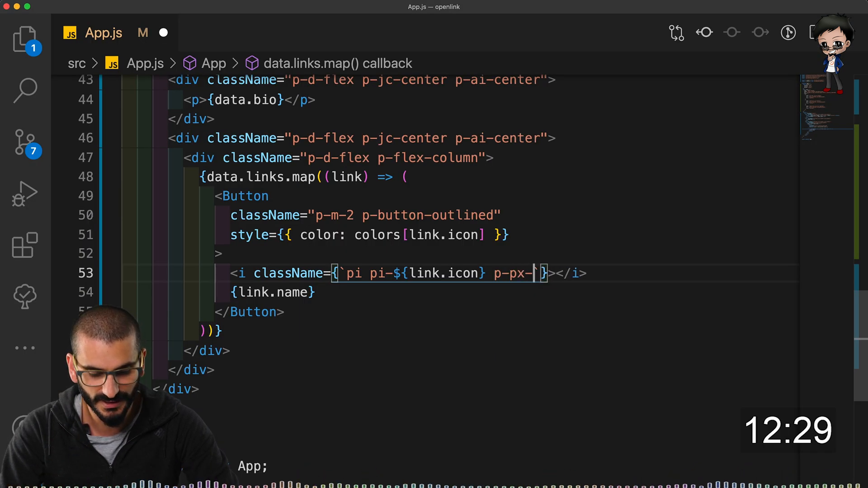
Complete the icon className with p-px-3 to space icons from labels
text(3)
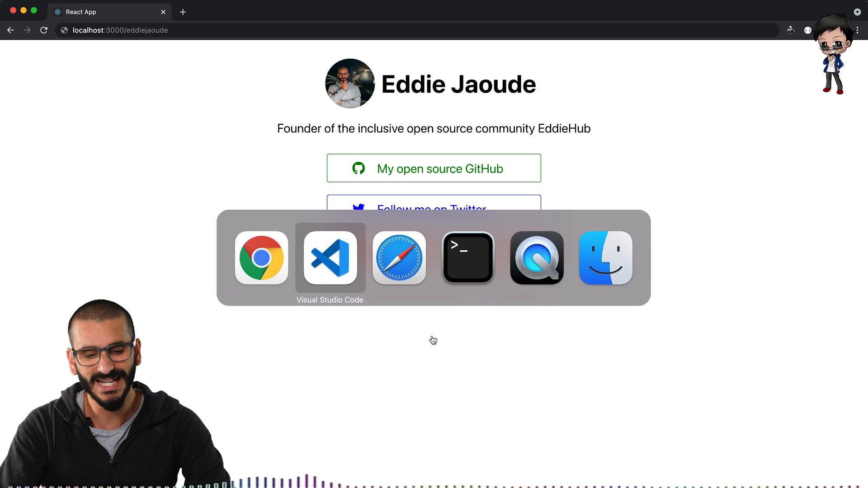
In Safari, go to github.com EddieHubCommunity/LinkFree and follow its live site link
click(398, 258)
text(github.com/)
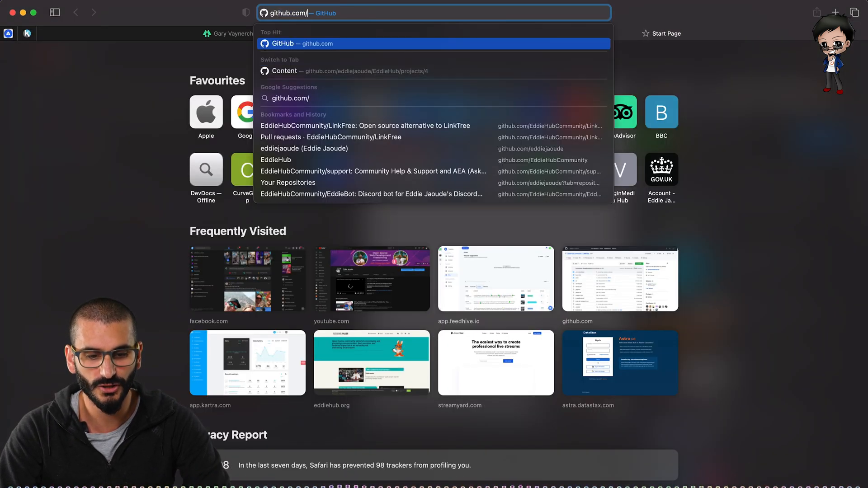
click(364, 126)
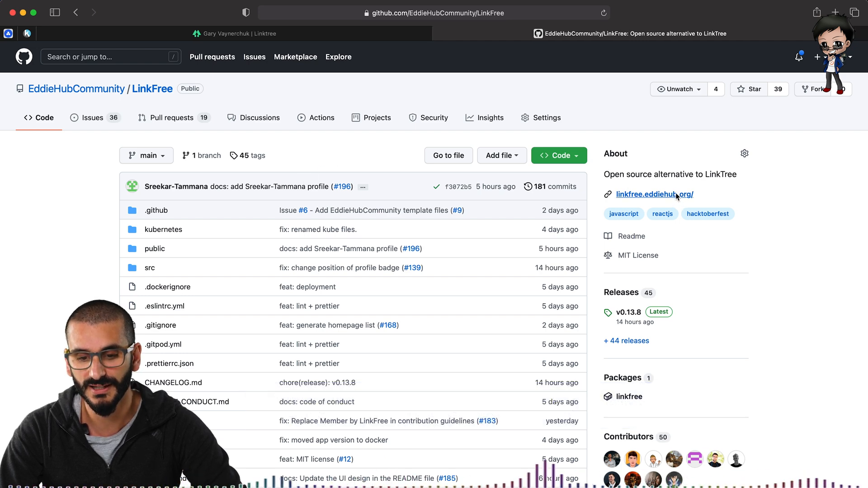
click(655, 195)
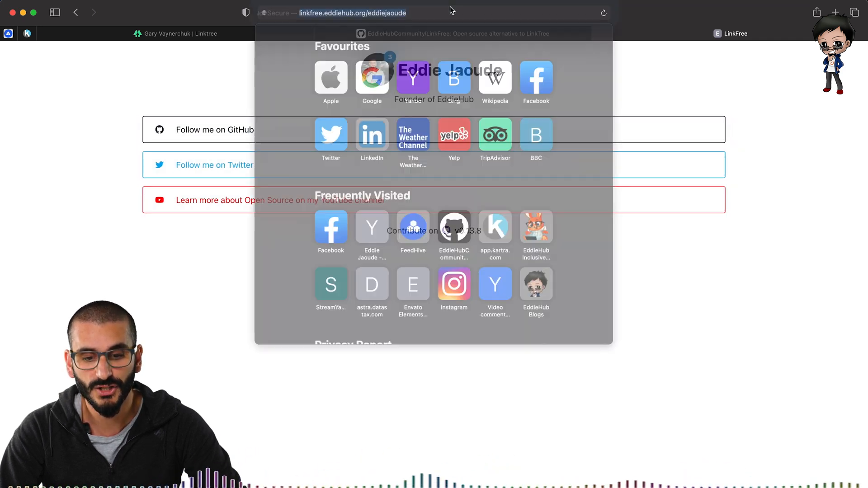
Load linkfree.eddiehub.org/eddiejaoude, then return to the LinkFree repository tab
click(351, 12)
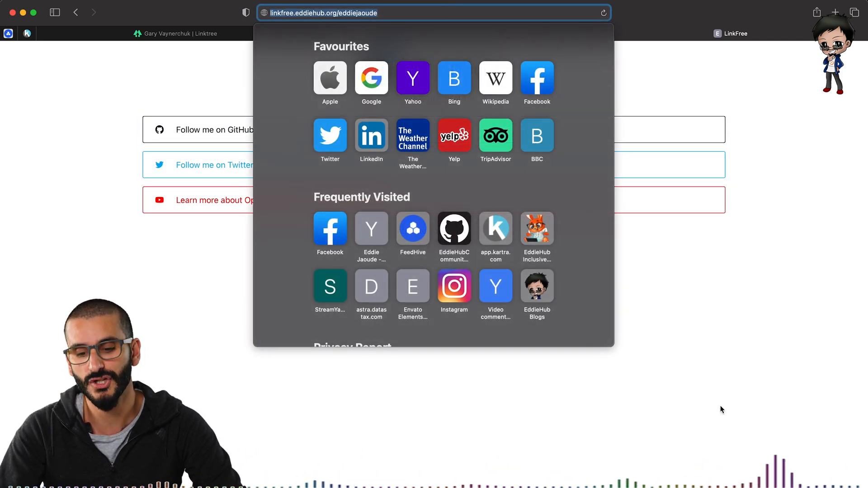
key(Return)
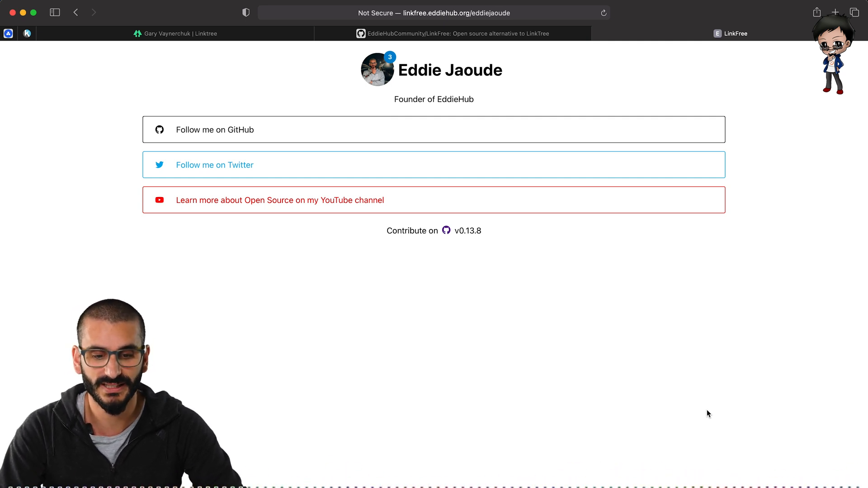
click(453, 33)
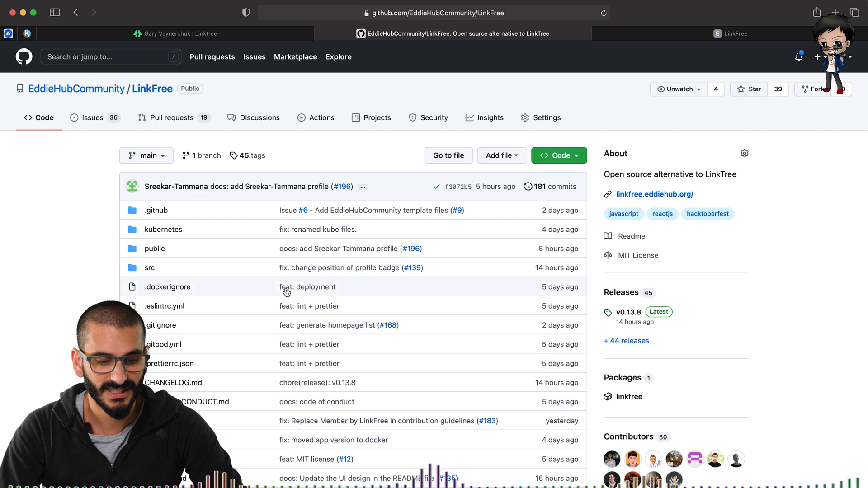
Browse public/data in the repository and view eddiejaoude.json
click(155, 248)
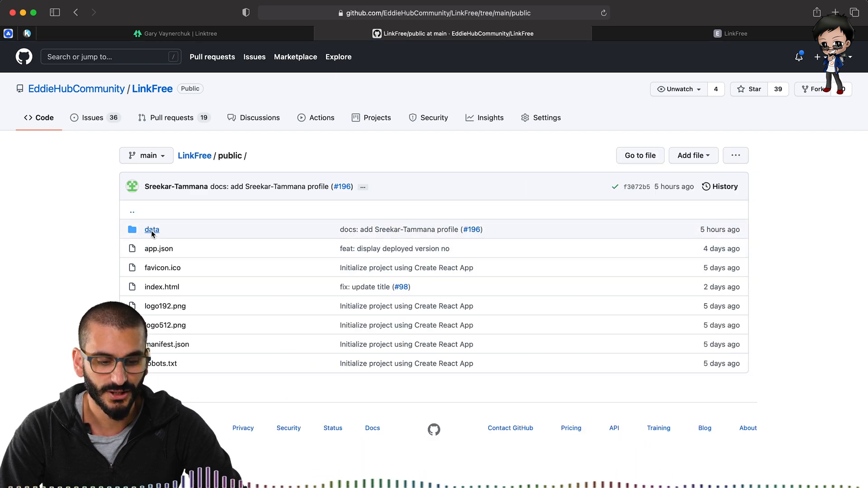
click(152, 228)
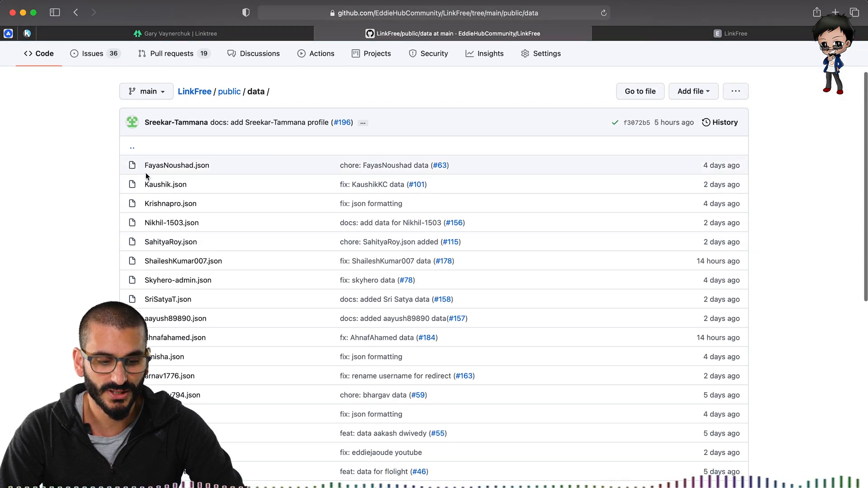
scroll(down, 3)
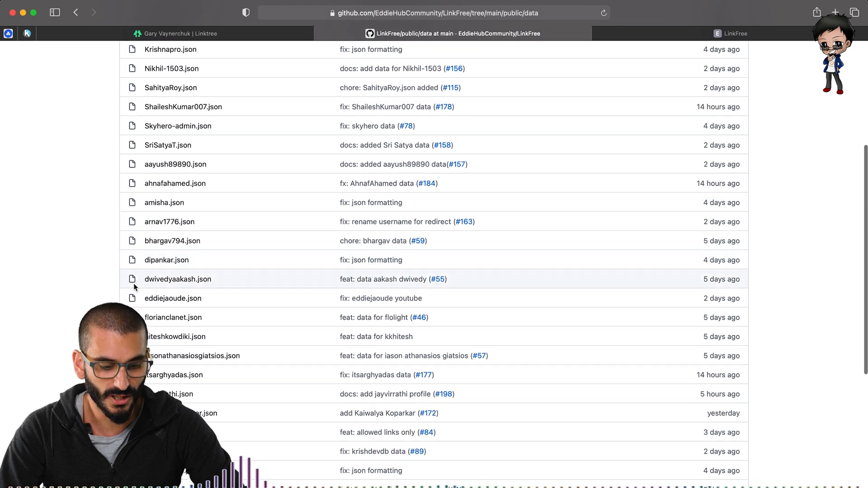
click(173, 297)
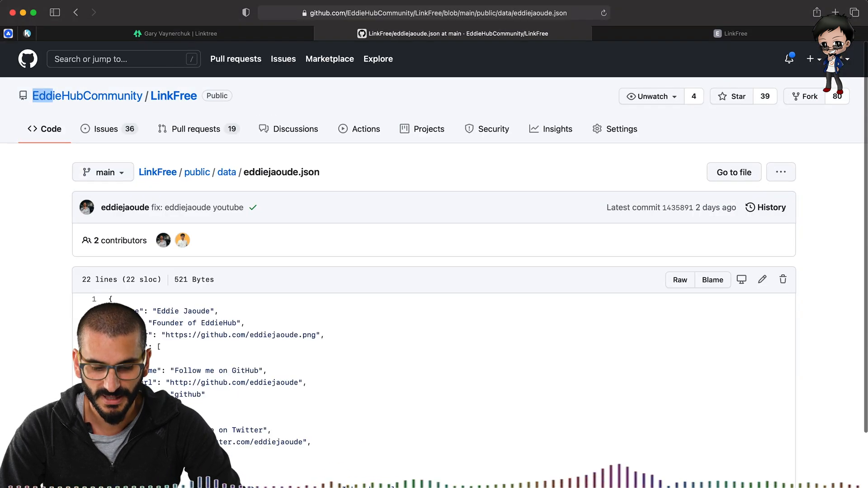
scroll(down, 3)
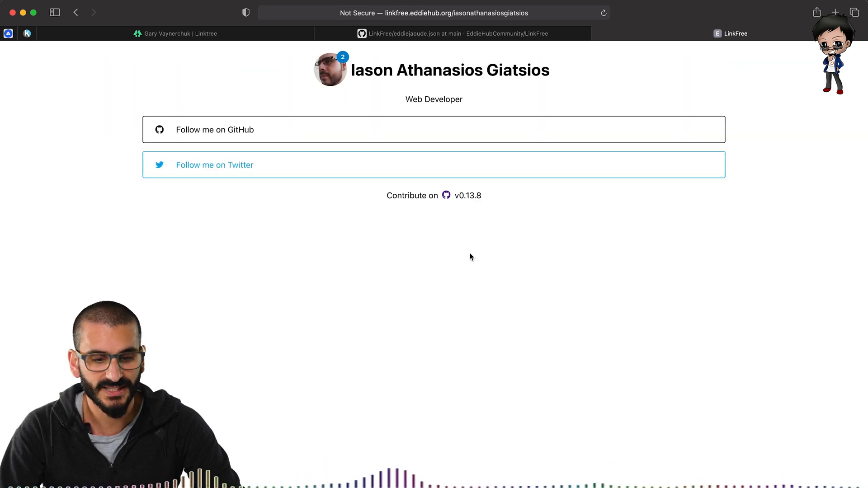
mouse_move(425, 265)
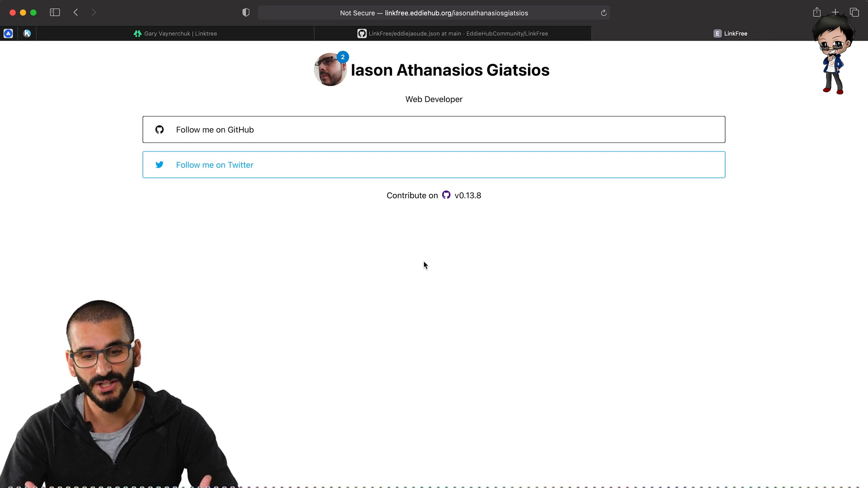